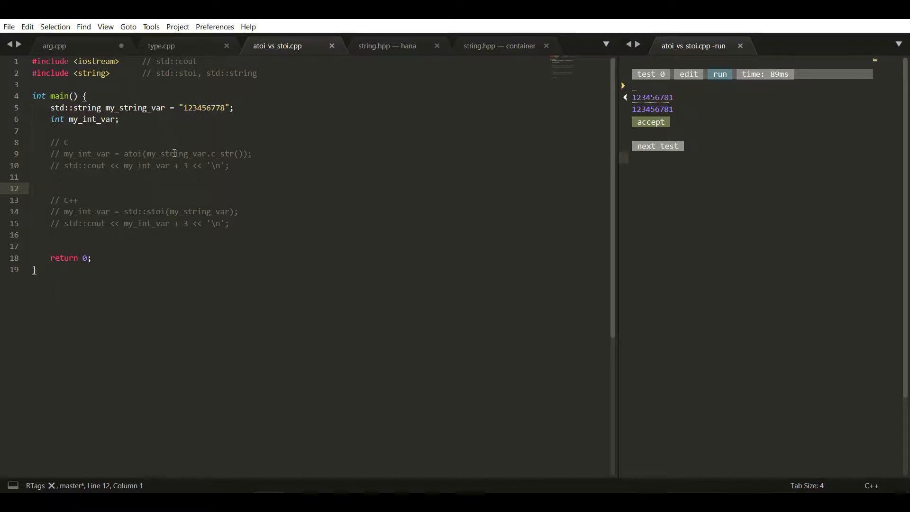
mouse_move(213, 123)
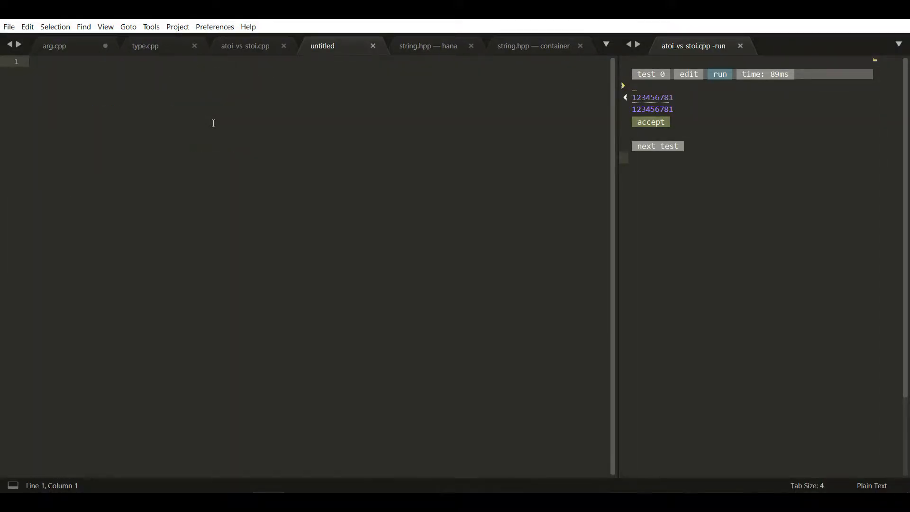
Save the new file as string_int.cpp in the basics folder so it is treated as C++.
key(ctrl+s)
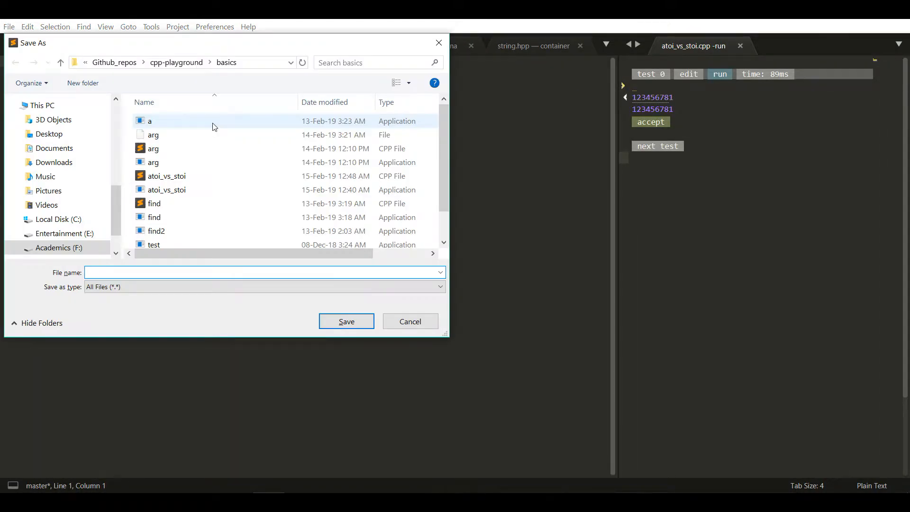
text(a)
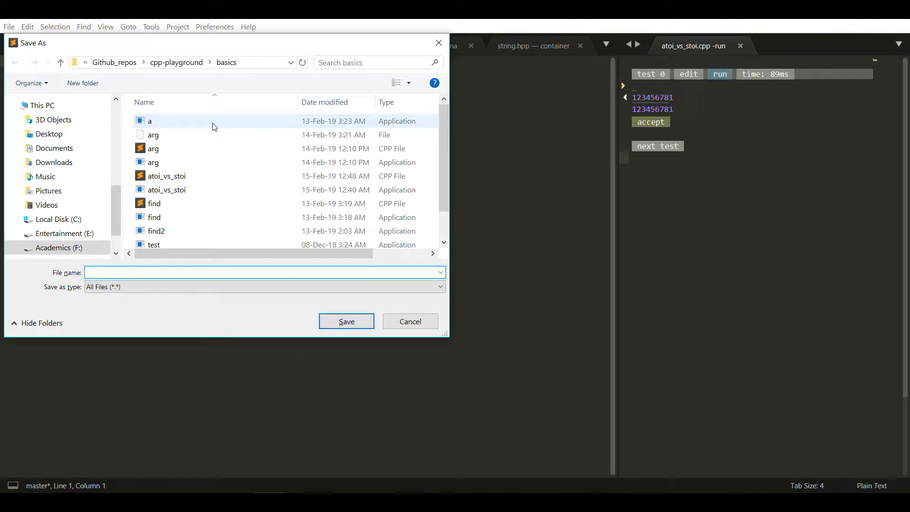
text(string_int.cpp)
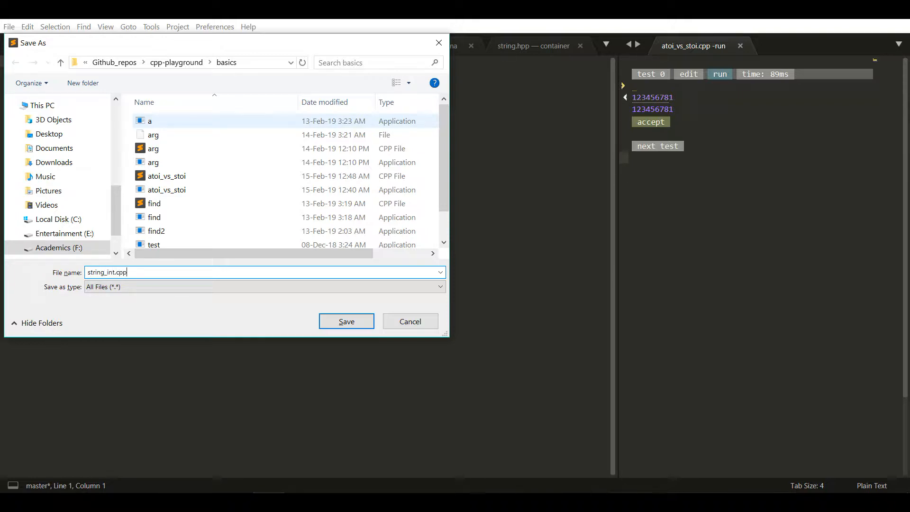
click(346, 322)
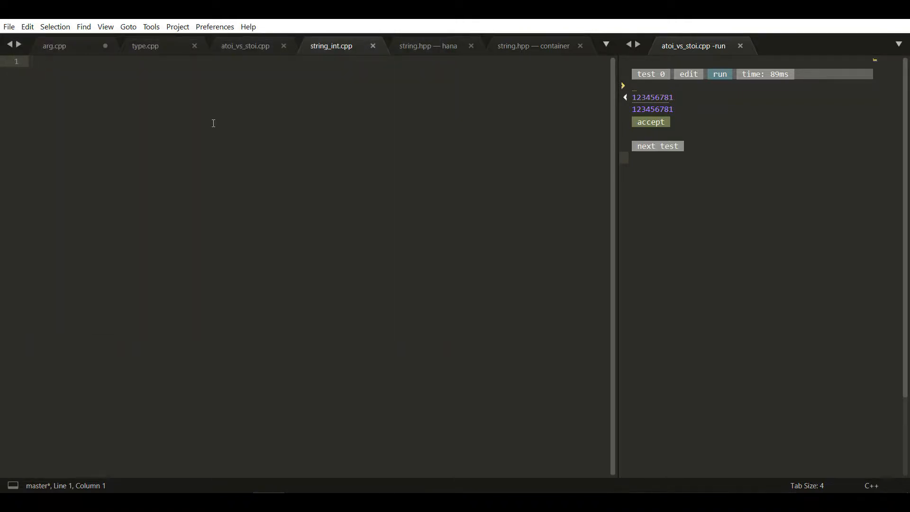
Include iostream and string, with the iostream line commented // std::cout.
text(include <.h>)
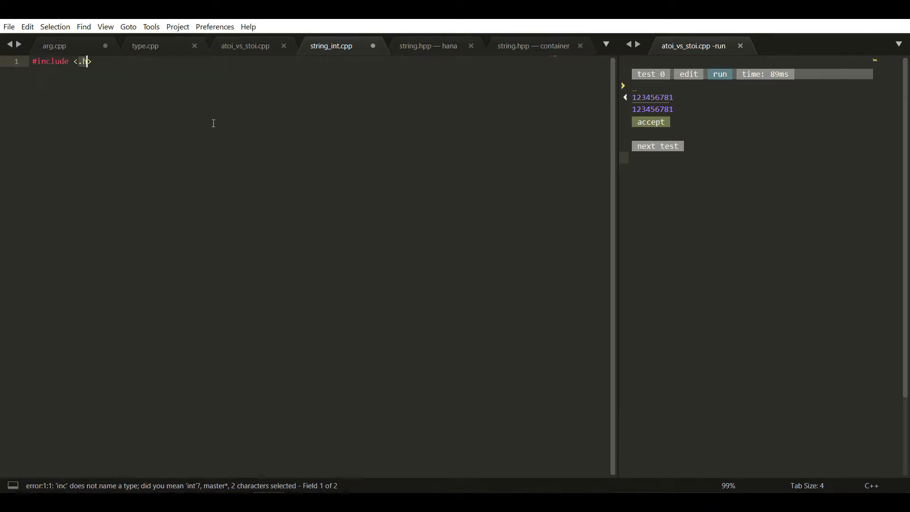
text(iostream)
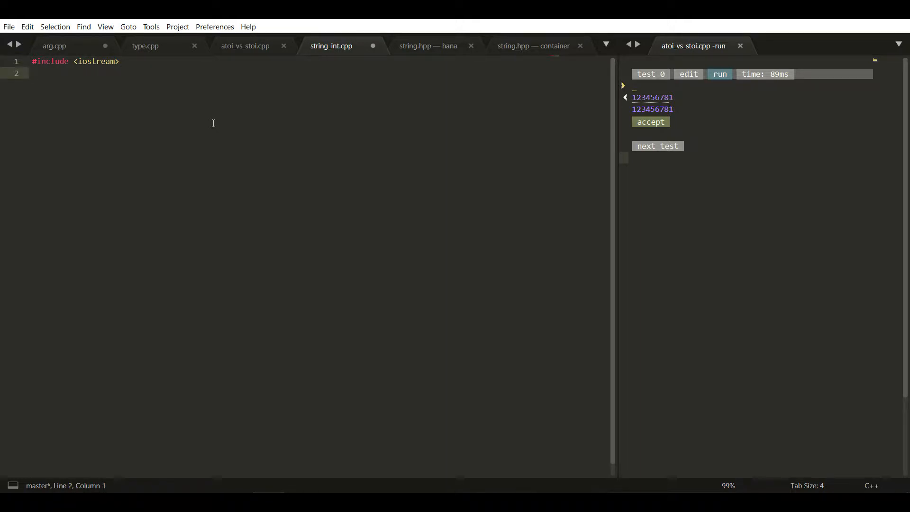
text(#include <>)
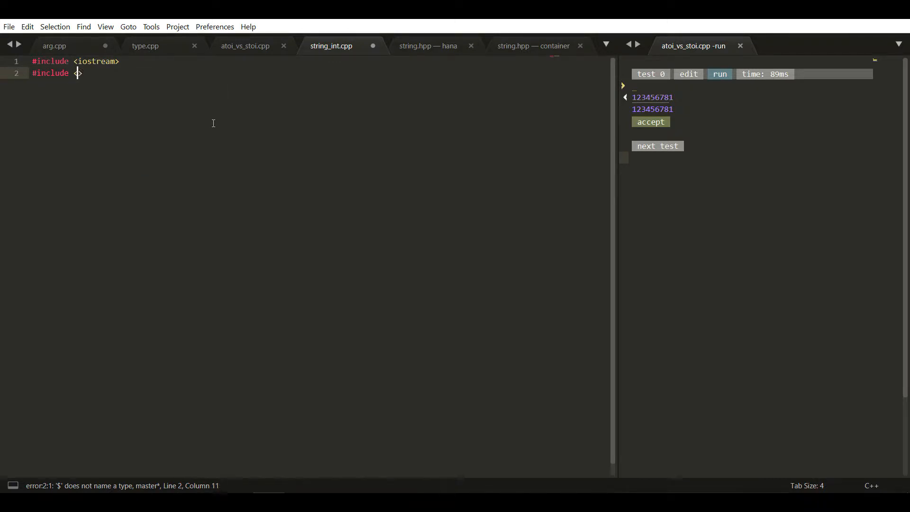
text(string)
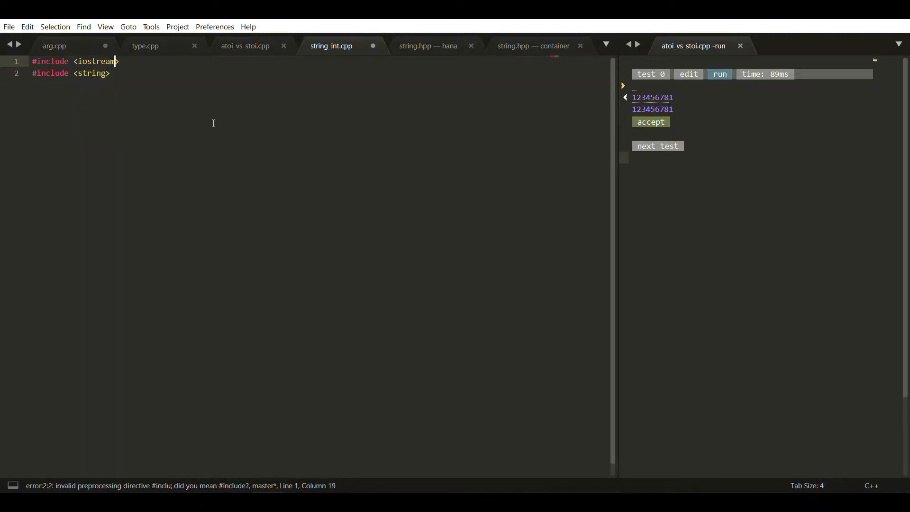
text(//)
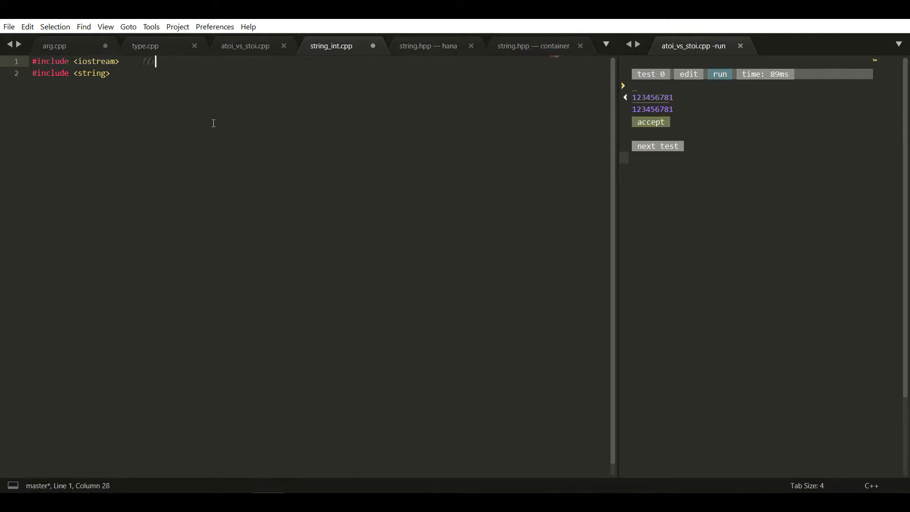
text(std::)
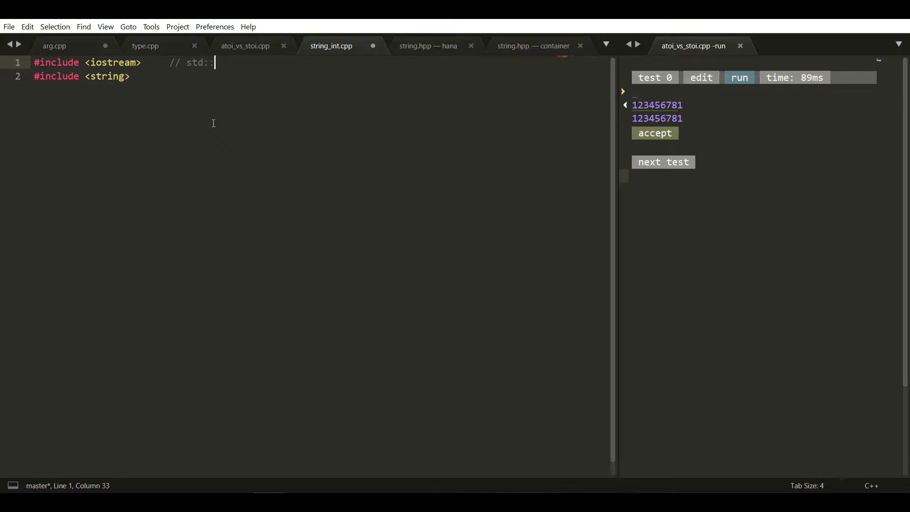
text(cout)
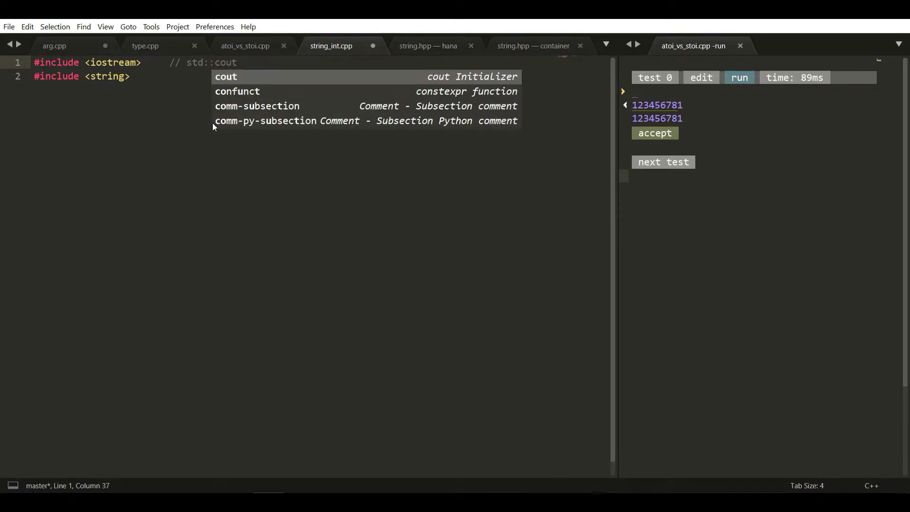
Comment the string include with // std::string, std::stoi and start fresh lines below.
key(escape)
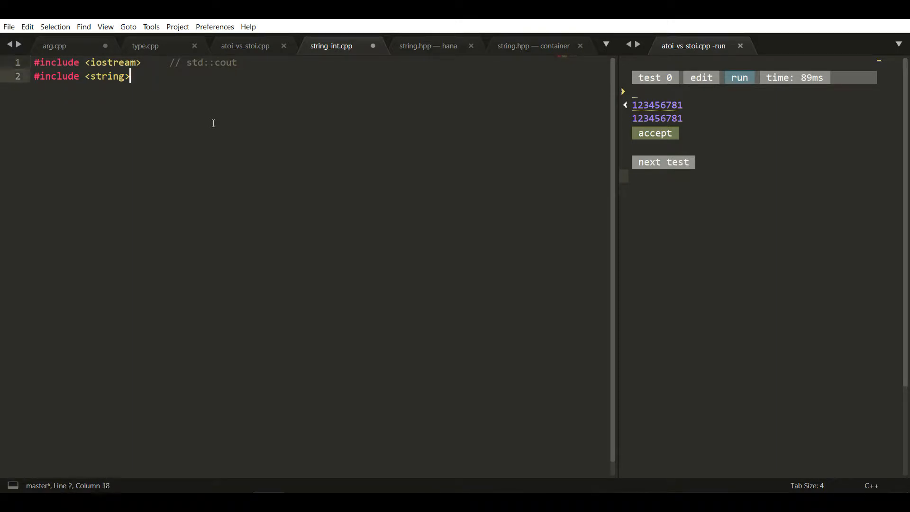
text(//)
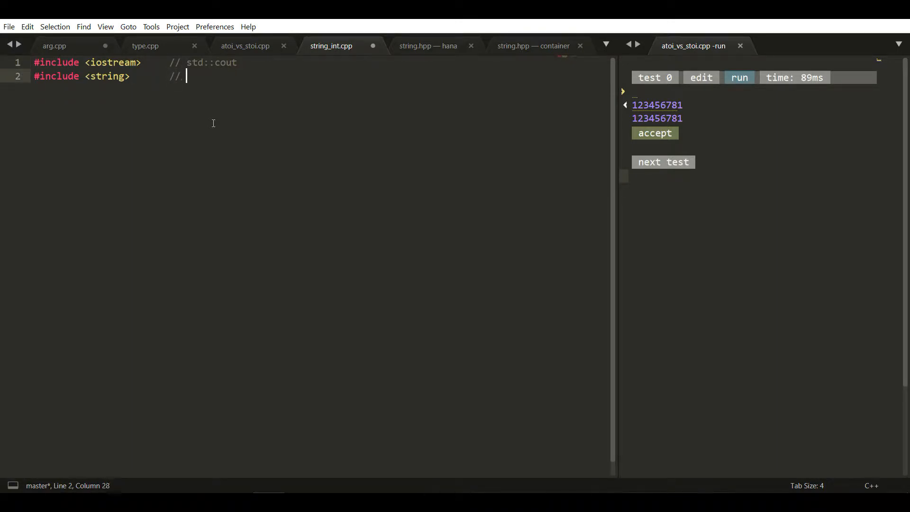
text(std::)
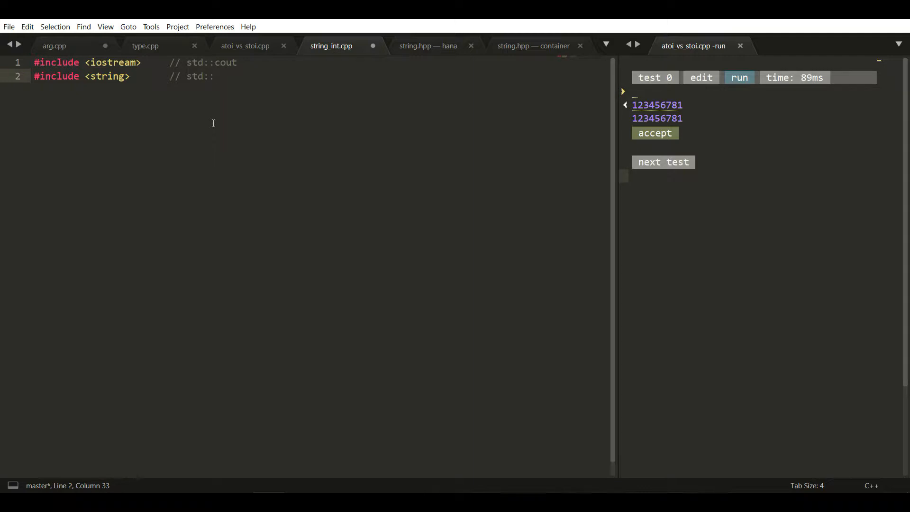
text(str)
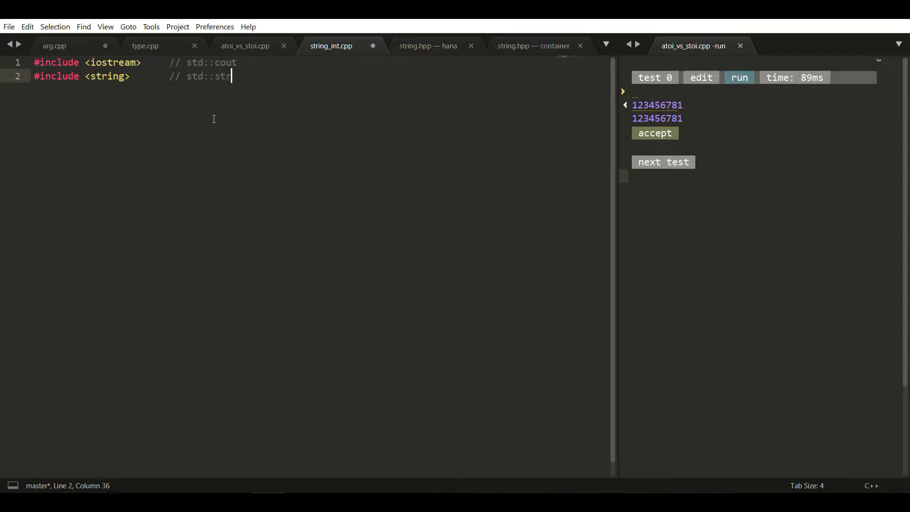
text(ing, std::s)
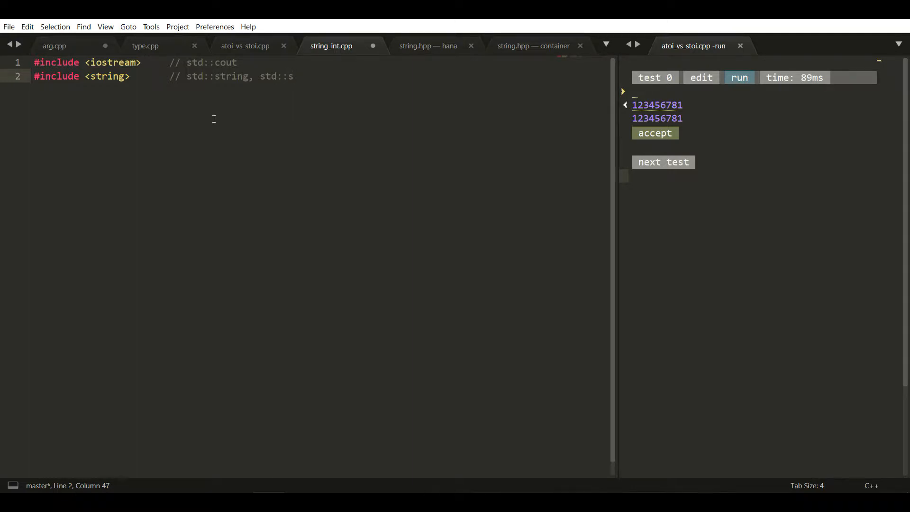
text(toi)
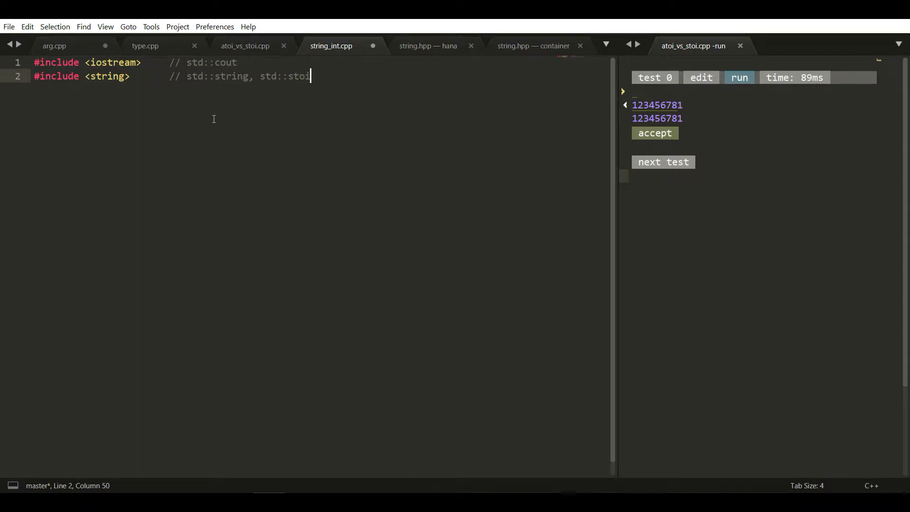
key(enter)
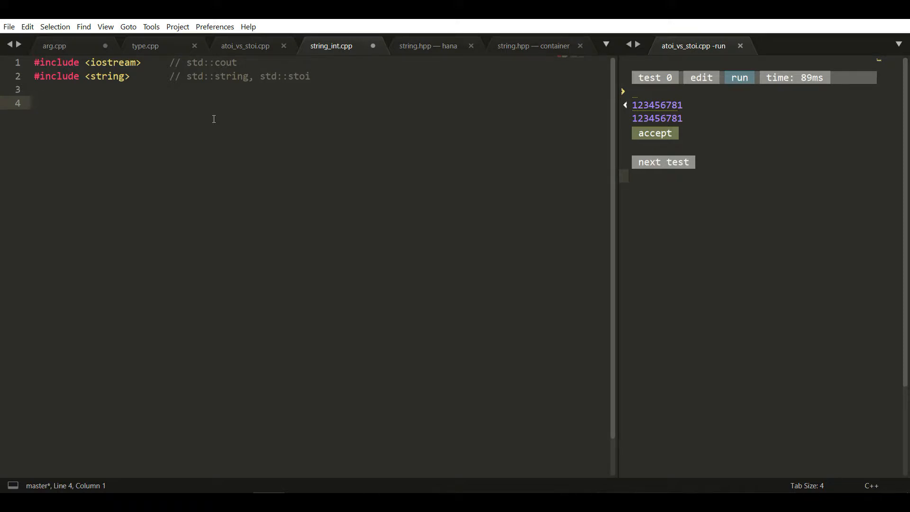
Write int main() returning 0 with an empty line left for its body.
text(int main() {)
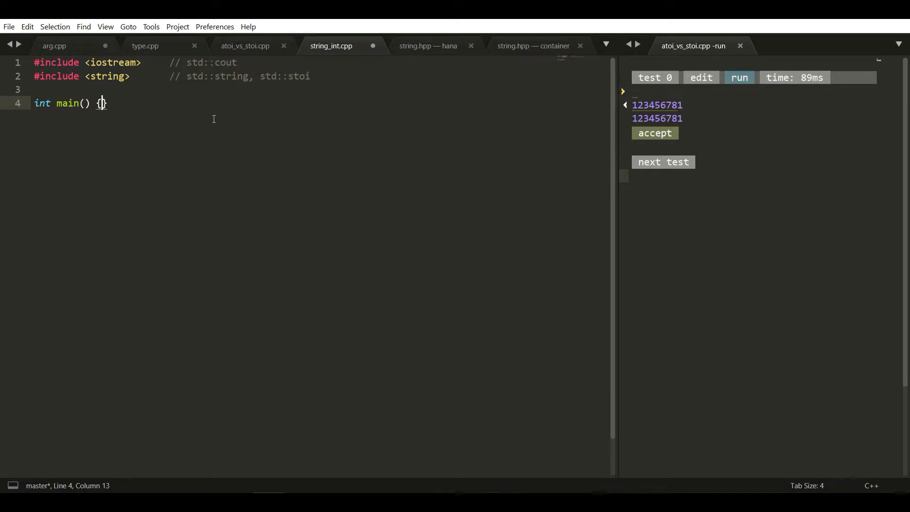
text(return -)
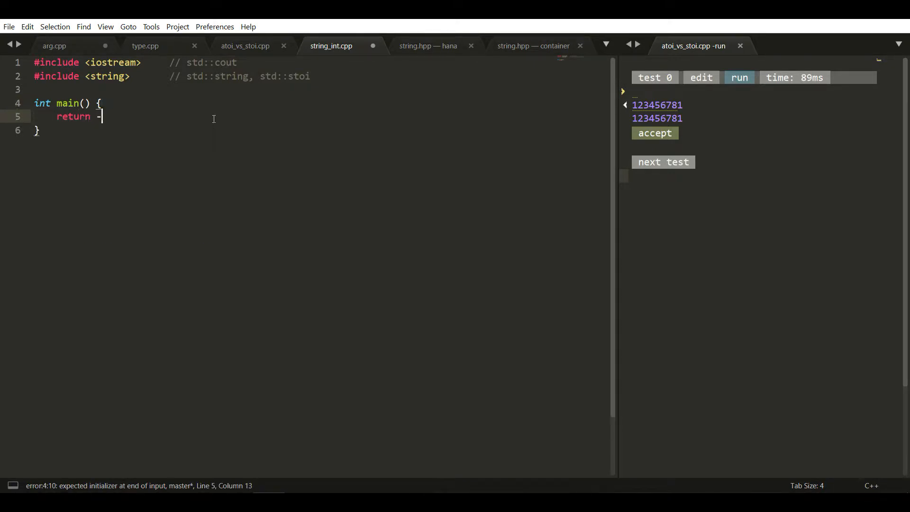
text(0;)
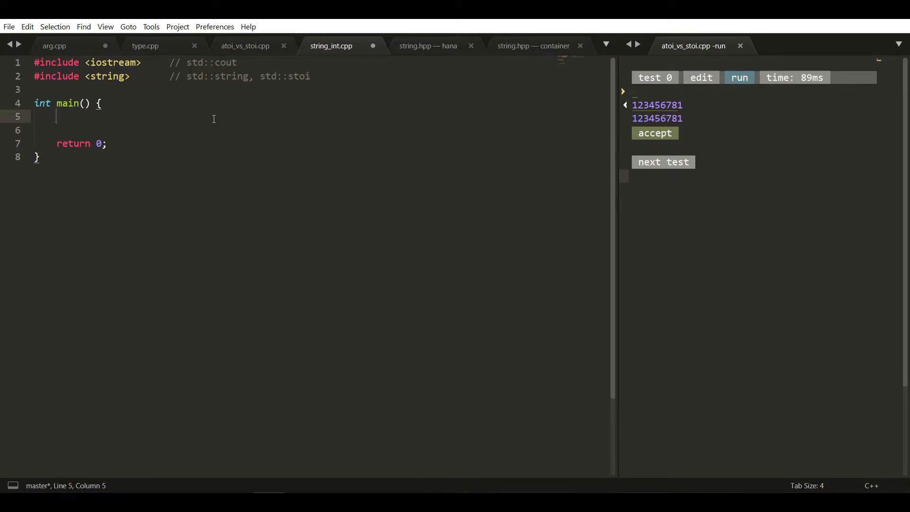
Declare std::string my_str_var = "12356"; inside main.
text(s)
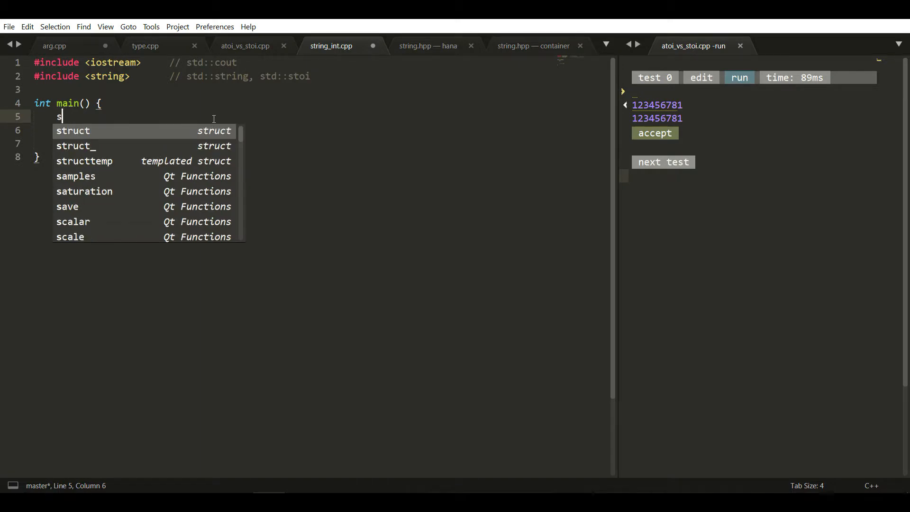
text(td::St)
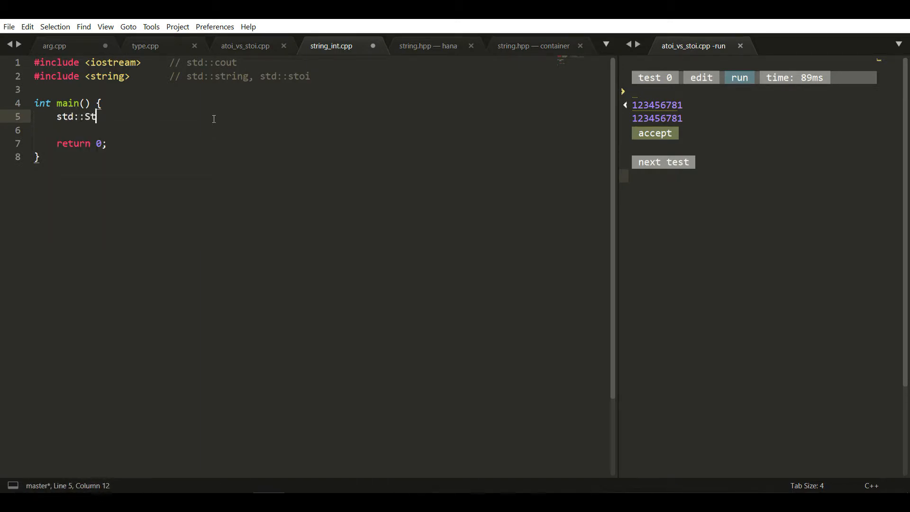
text(ring)
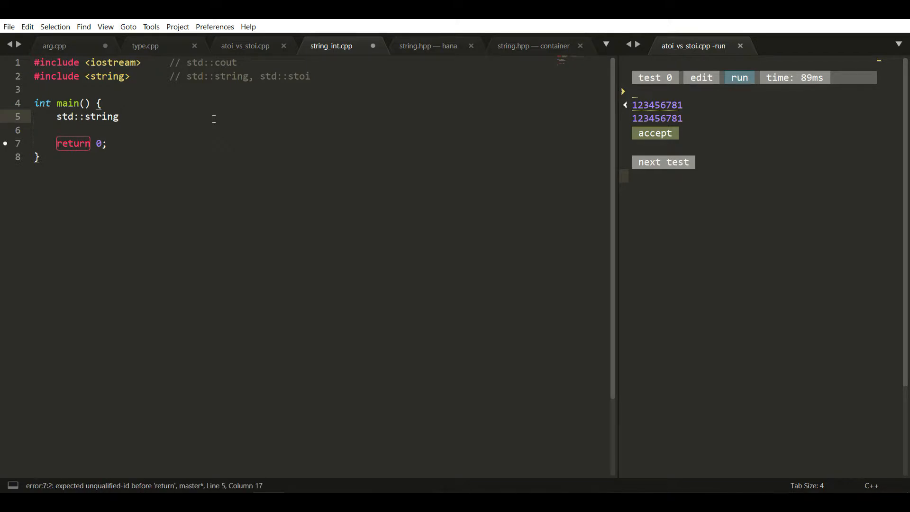
text(my_str)
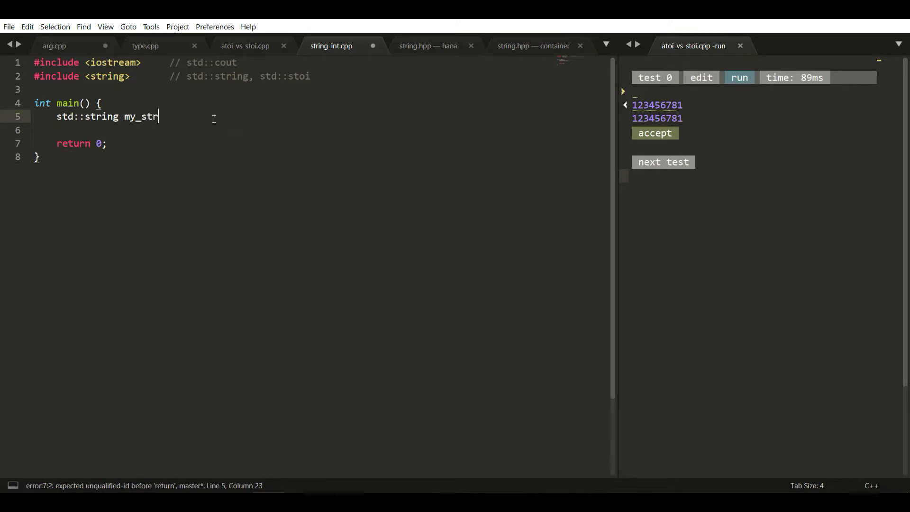
text(_var)
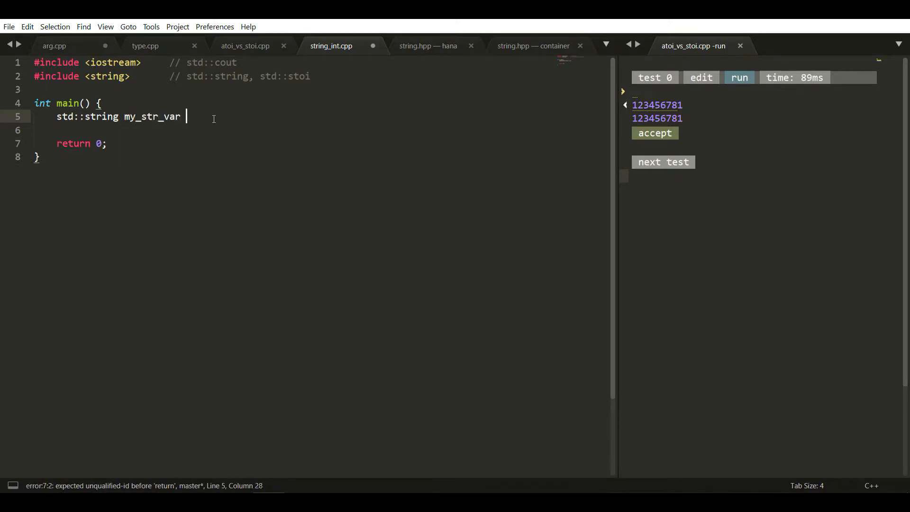
text(= "")
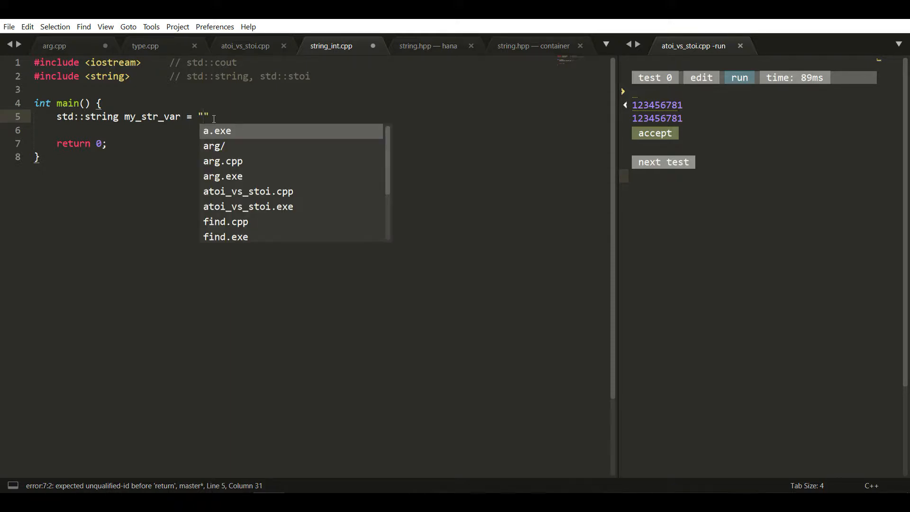
text(123)
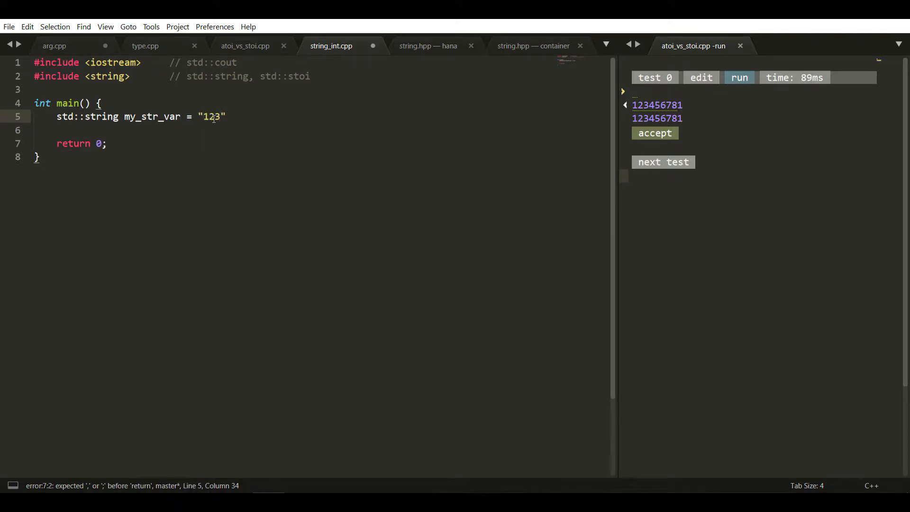
text(56)
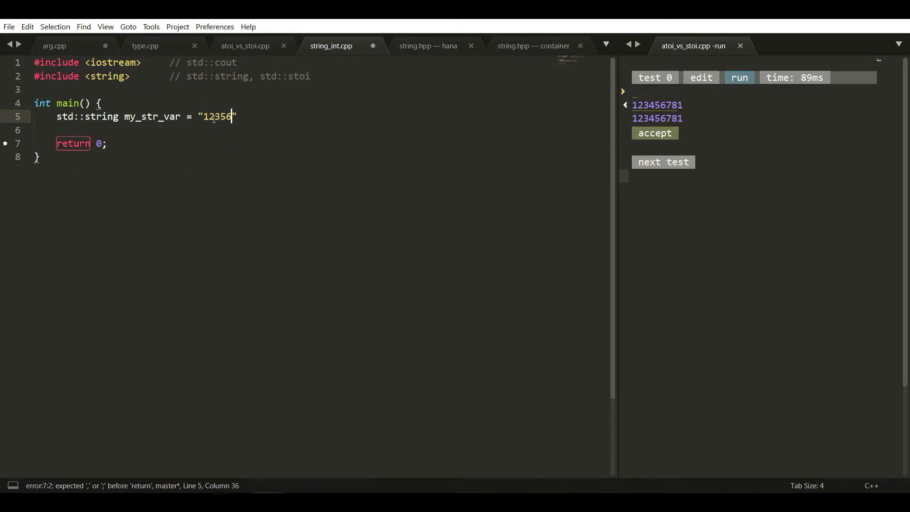
text(;)
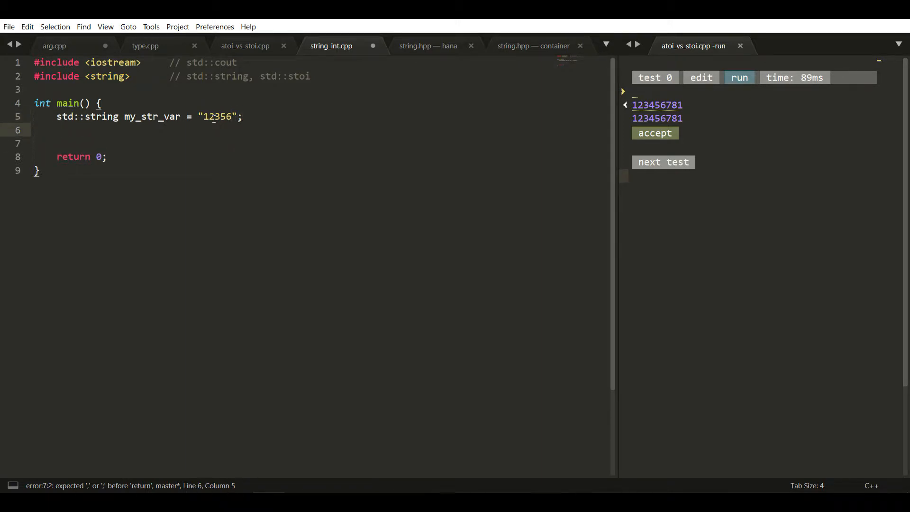
Declare int my_int_var; below the string variable.
text(std::)
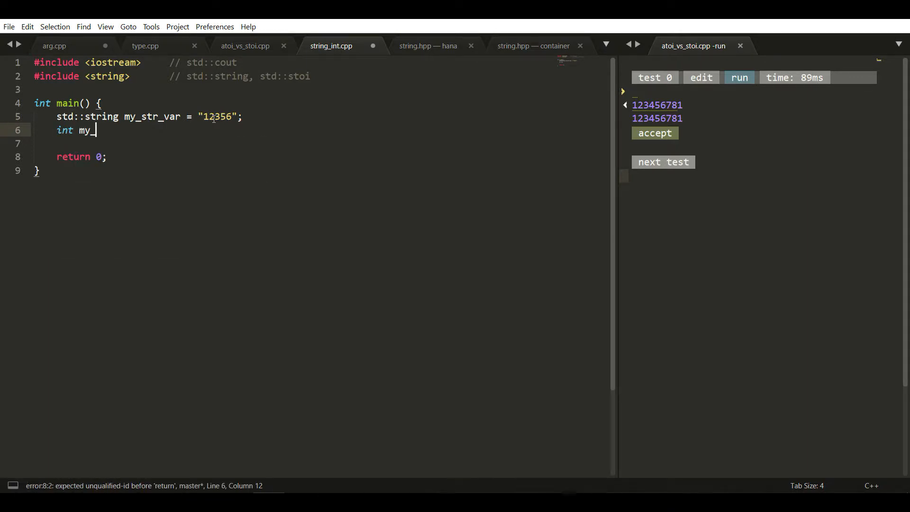
text(int_var;)
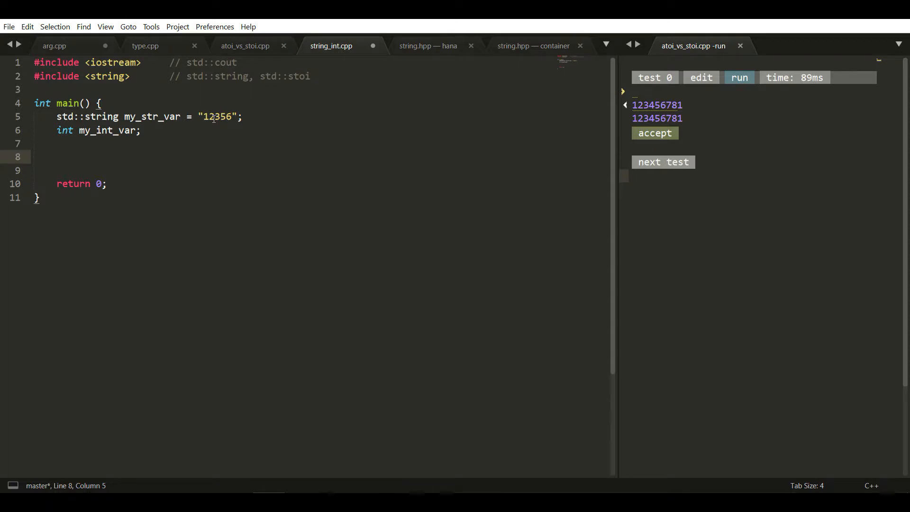
Under a // C++ comment, write my_int_var = std::stoi(my_str_var);.
text(// C)
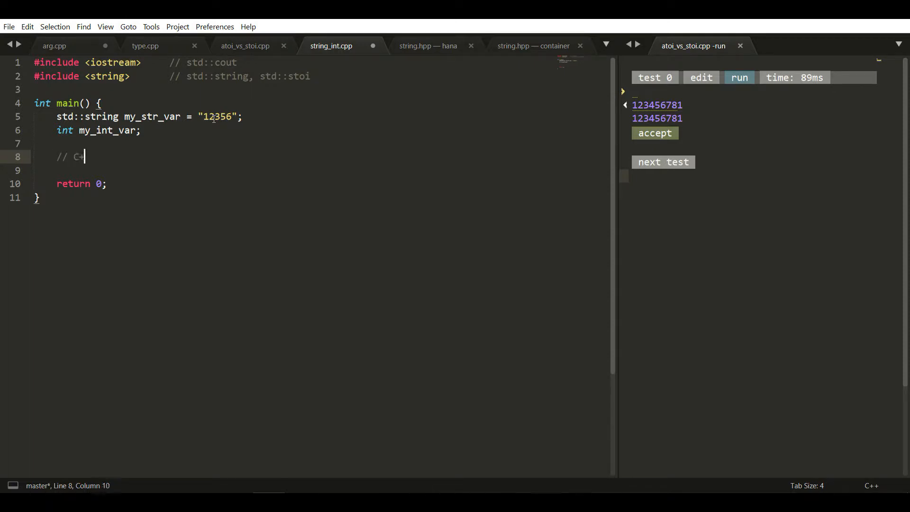
text(++)
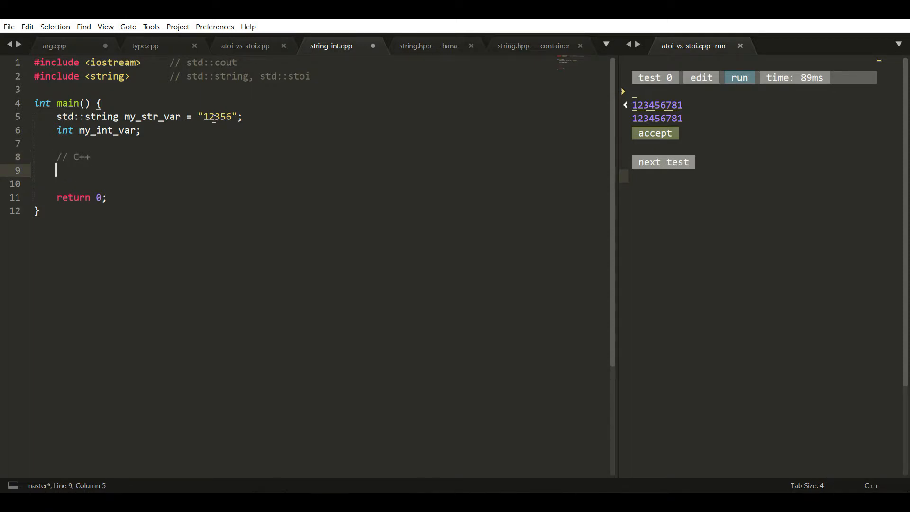
text(std)
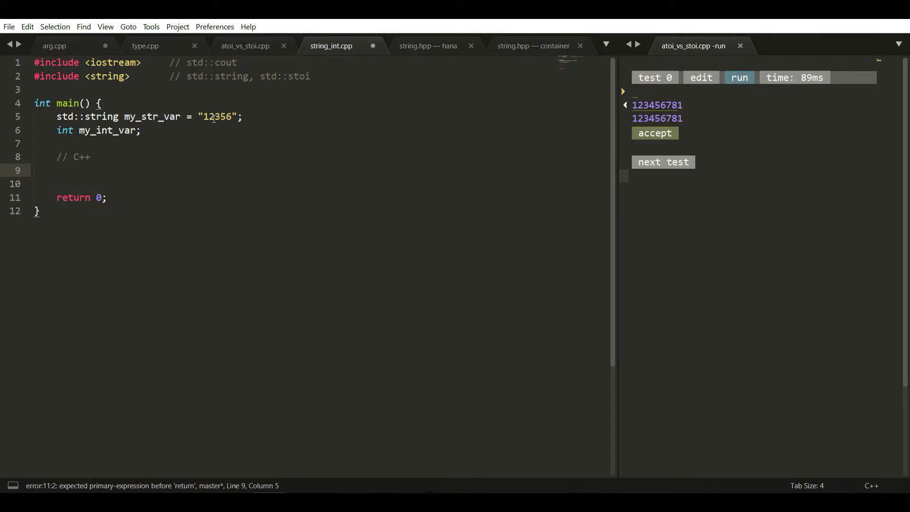
click(57, 170)
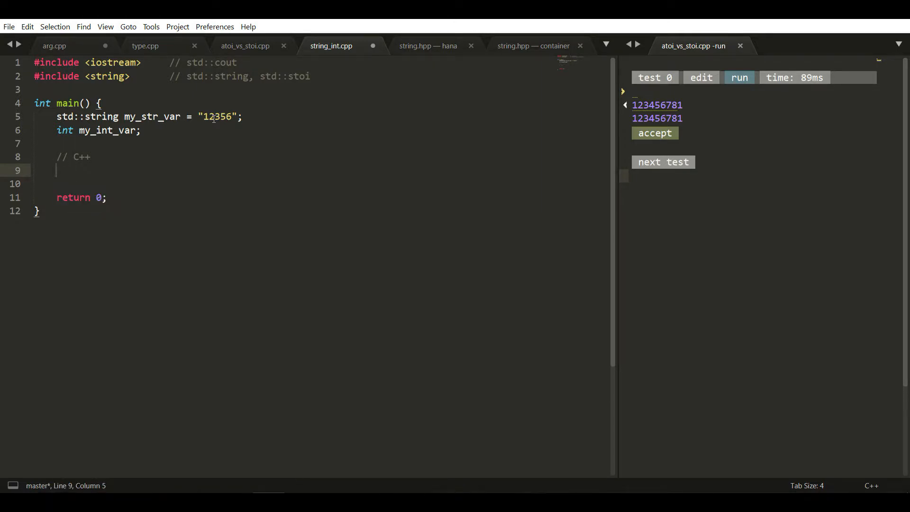
text(my_)
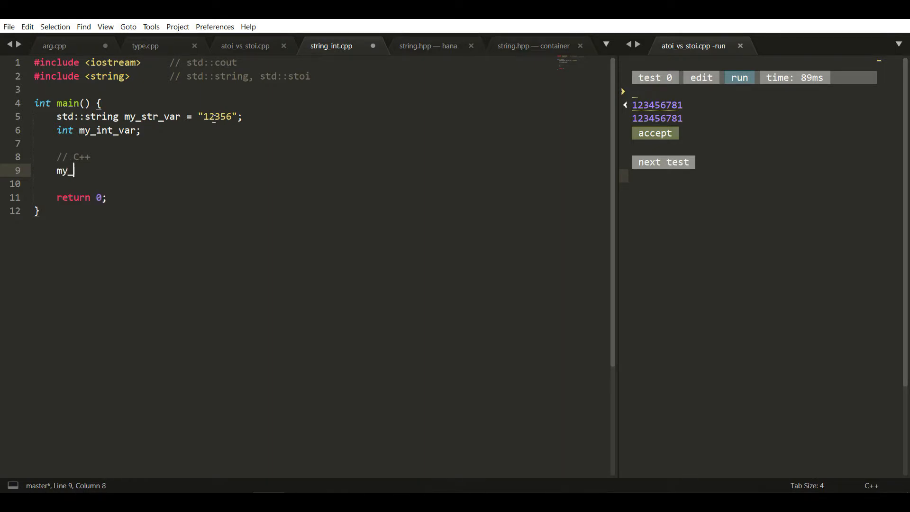
text(int_var)
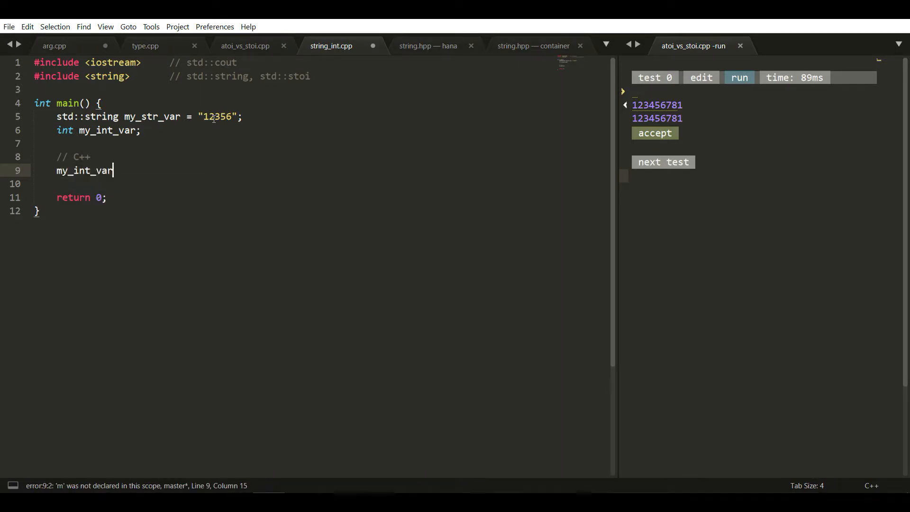
text(=)
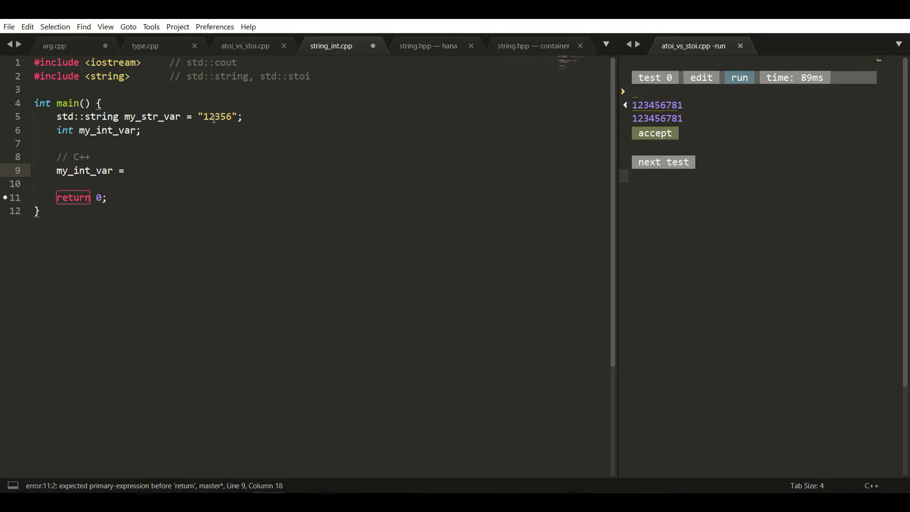
text(std::str)
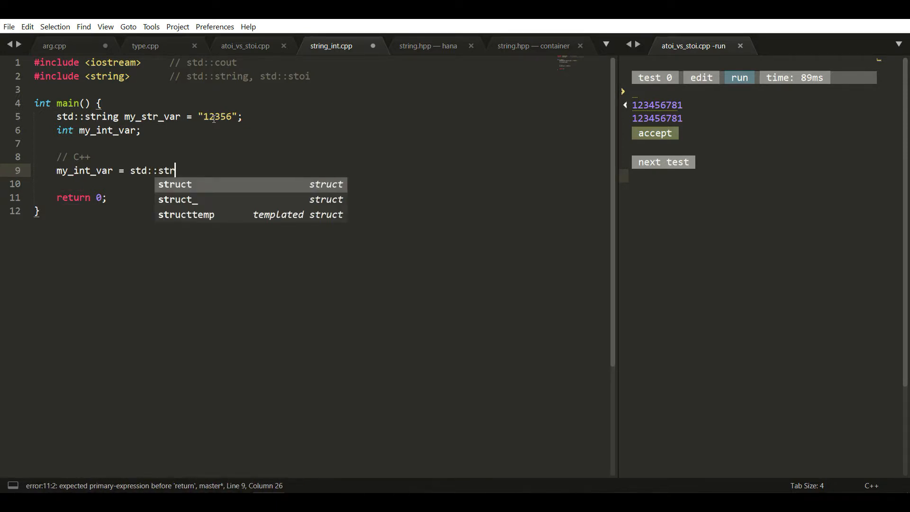
text(oi)
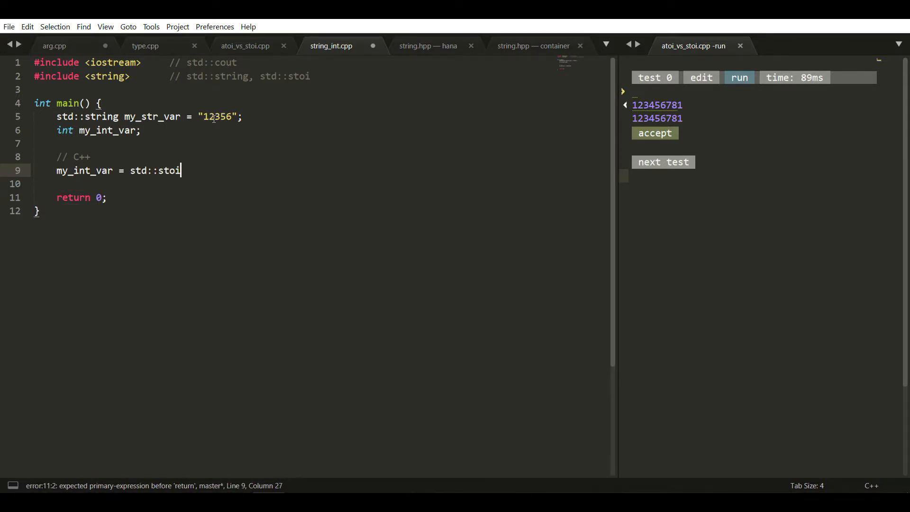
text(())
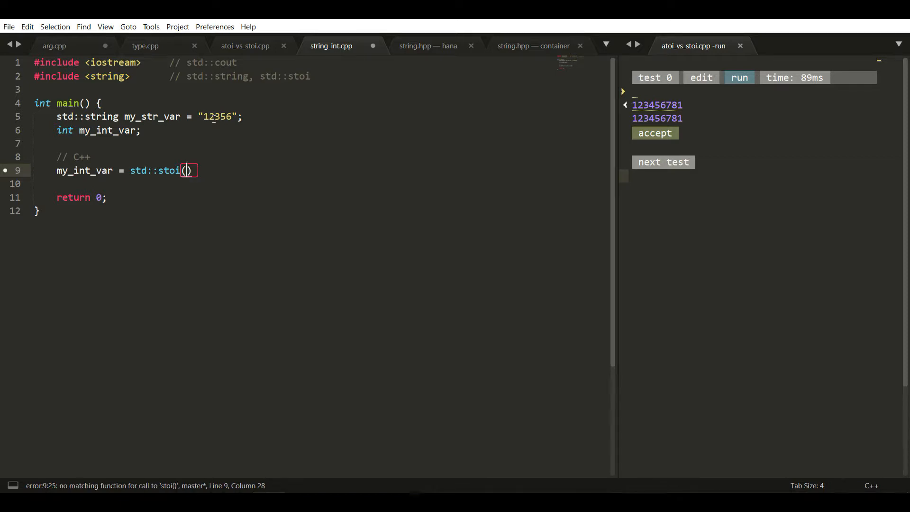
text(my_)
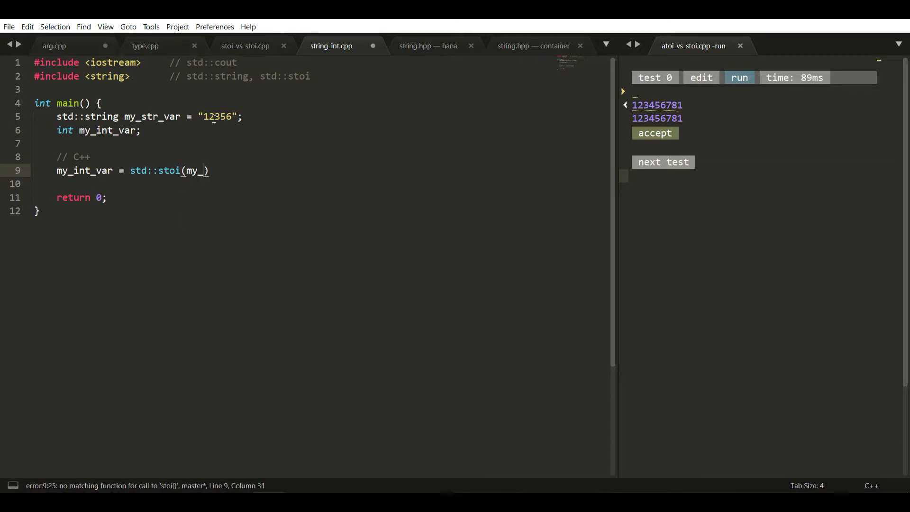
text(str_var)
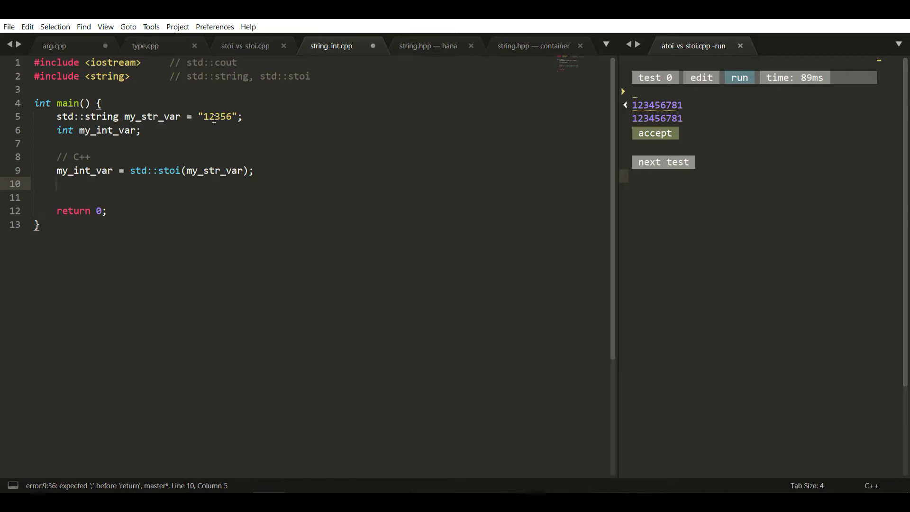
Print my_int_var + 5 with std::cout and start building the program.
text(cout << std << '\n';)
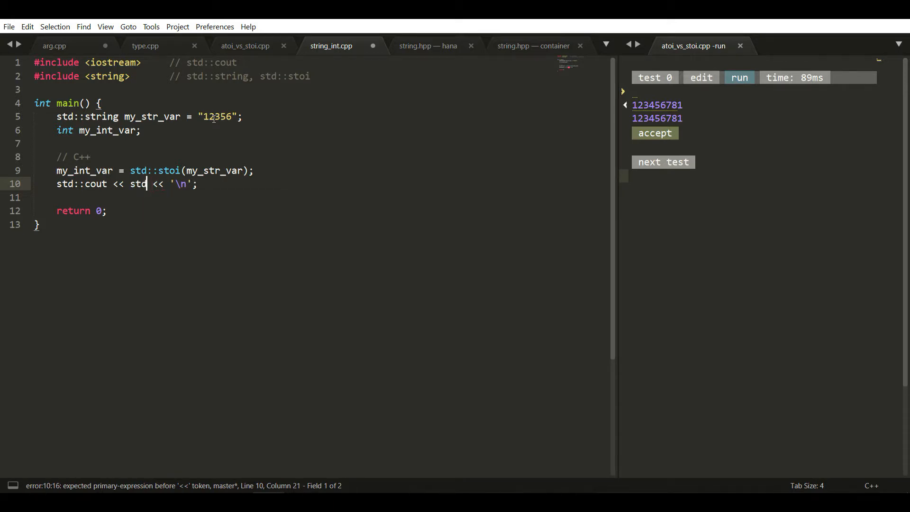
key(backspace)
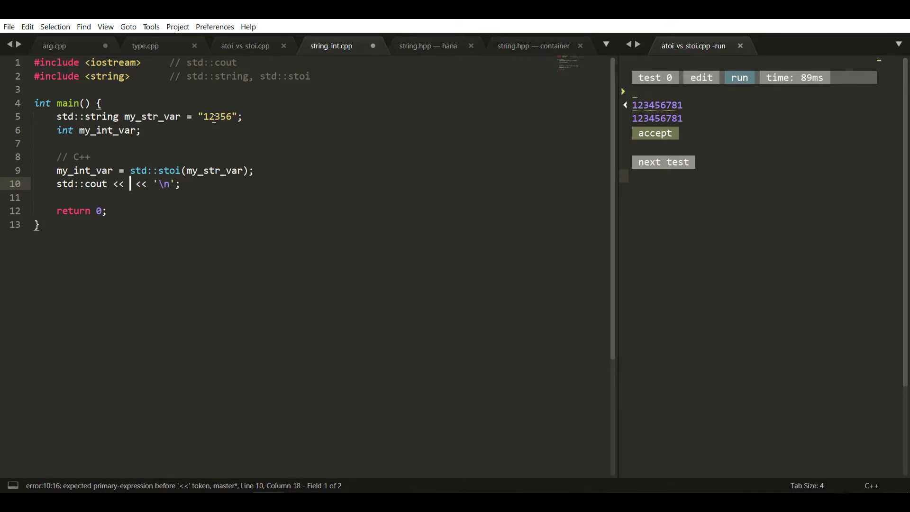
text(my_int_var +)
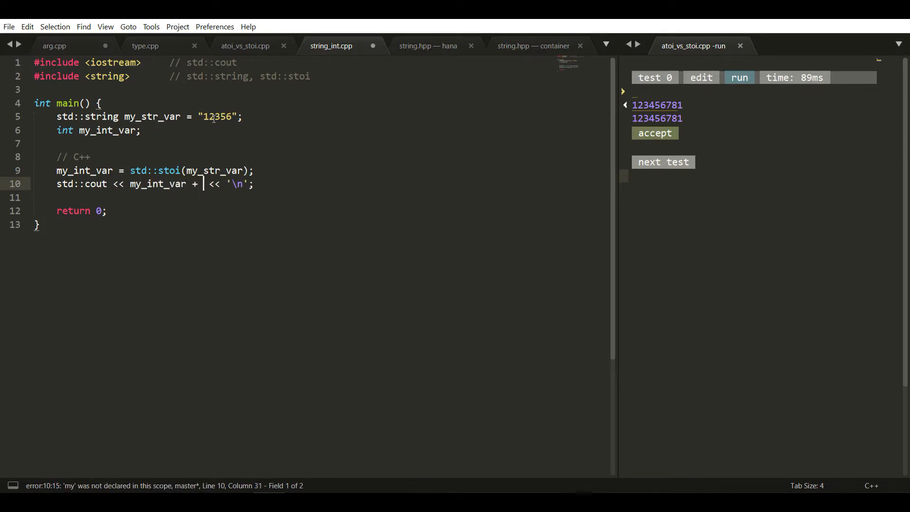
text(5)
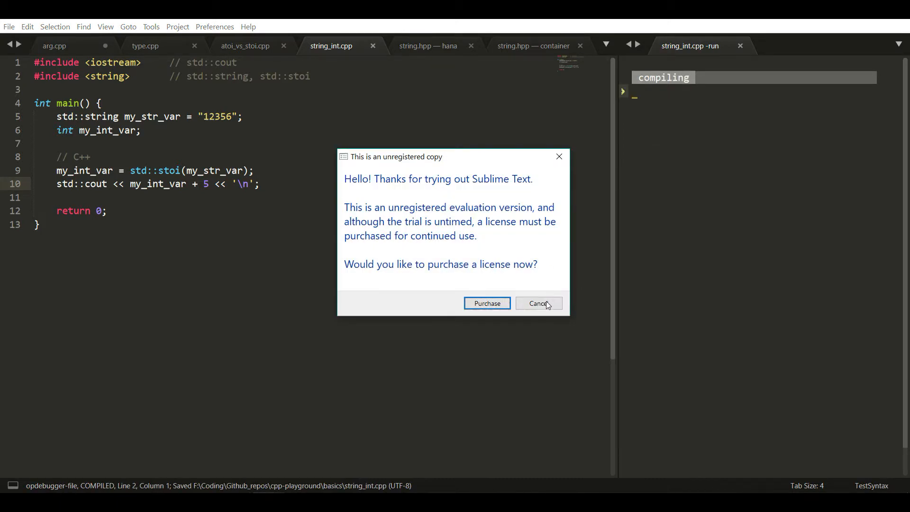
Dismiss the purchase prompt to see output 12361 and open a blank line below the print.
click(536, 303)
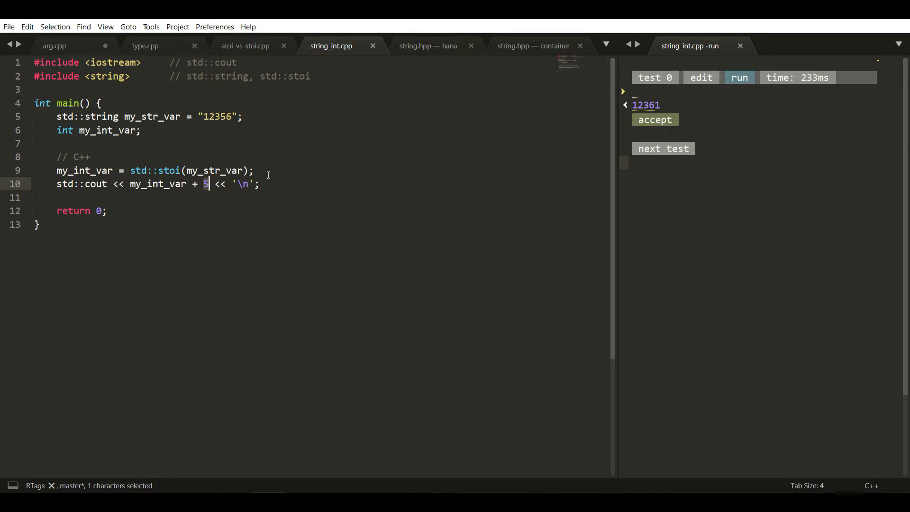
key(Enter)
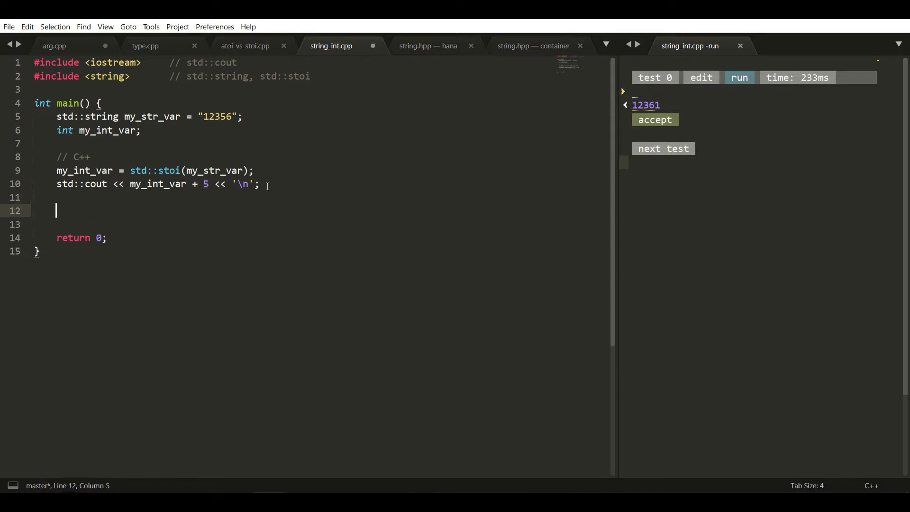
Write const char* my_char_var = my_str_var.c_str(); in the C section.
click(56, 183)
text(// C)
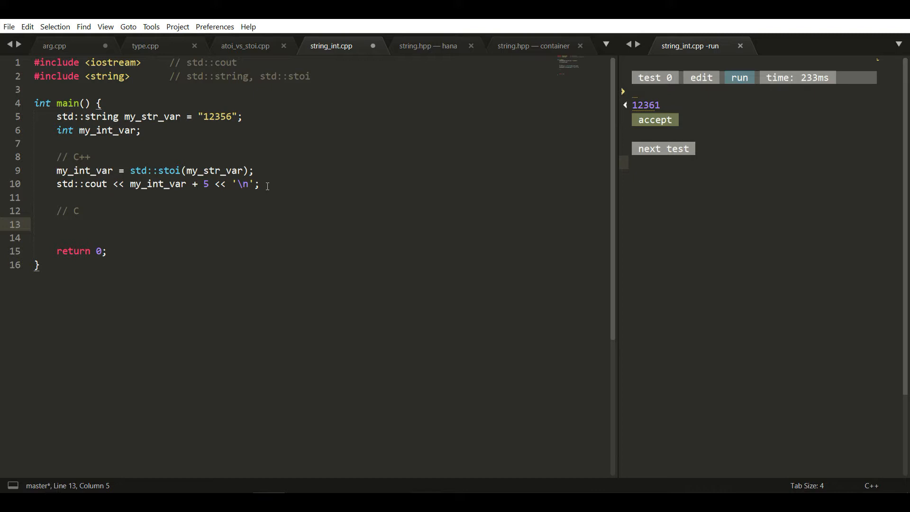
text(const char*)
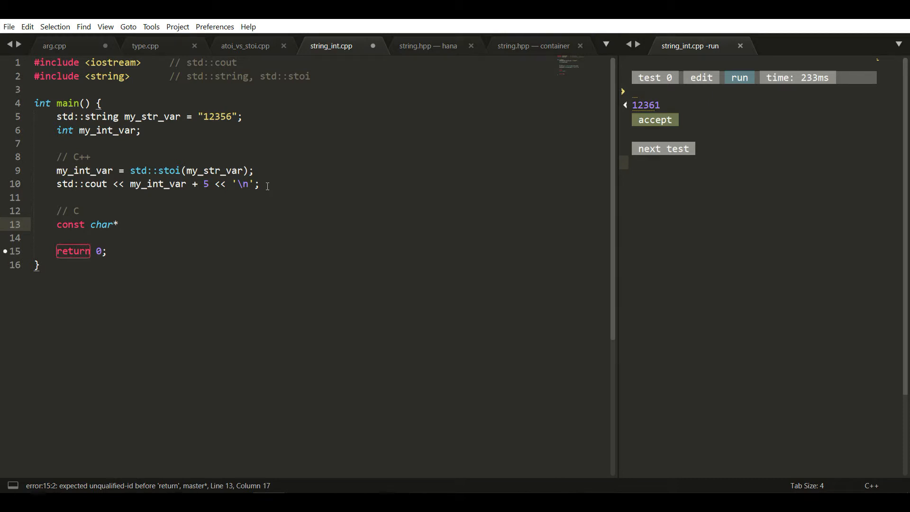
text(my_cha)
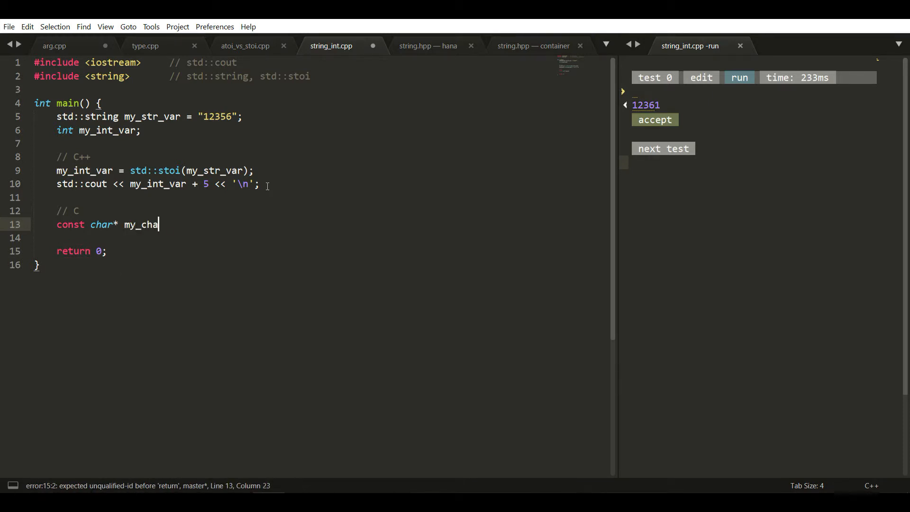
text(r_)
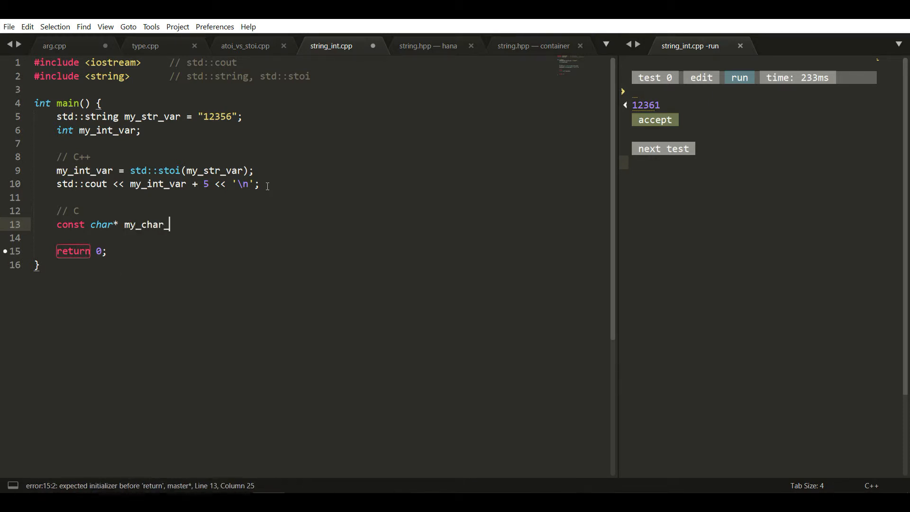
key(backspace)
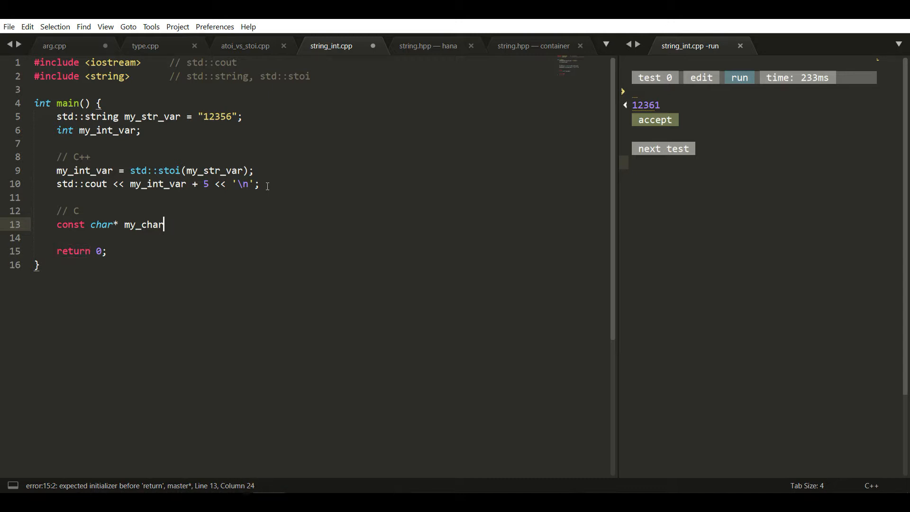
text(va)
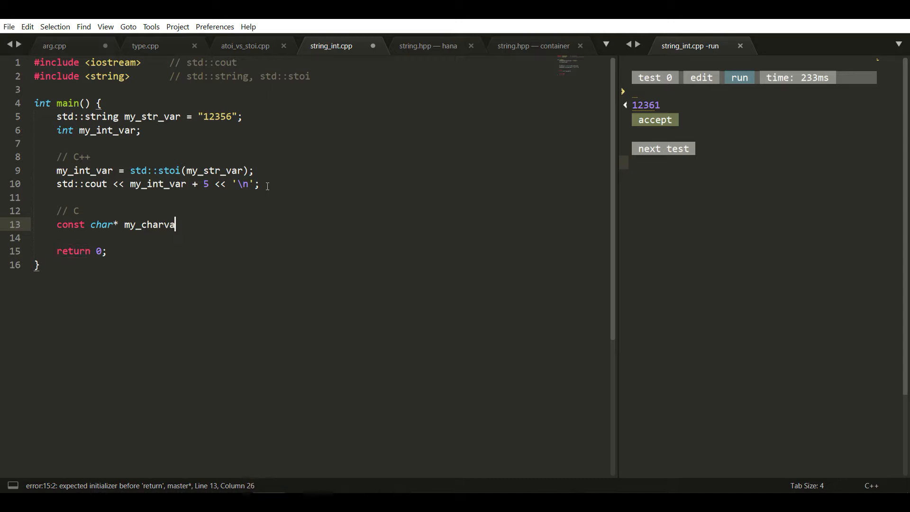
text(_var)
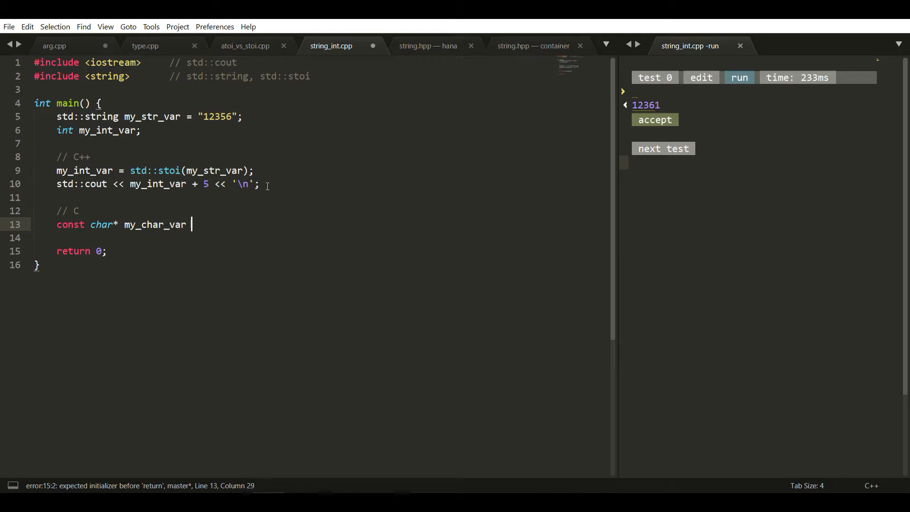
text(=)
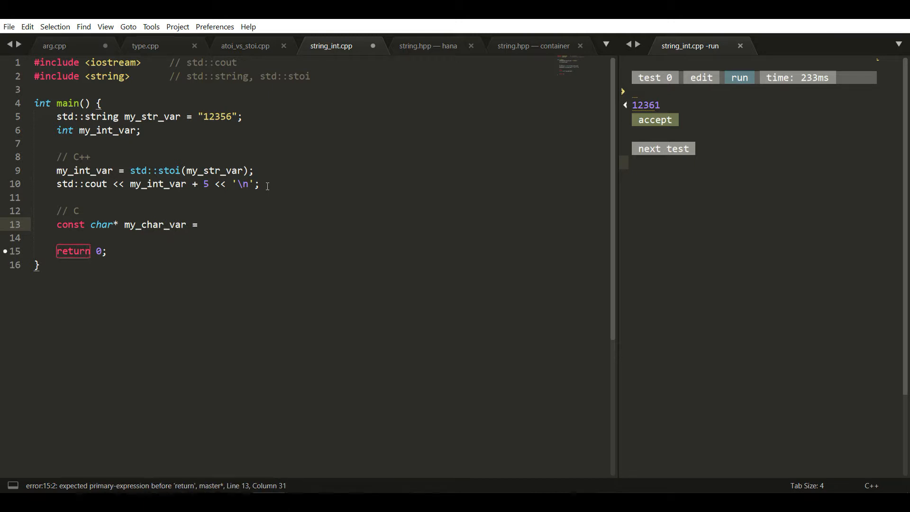
text(my)
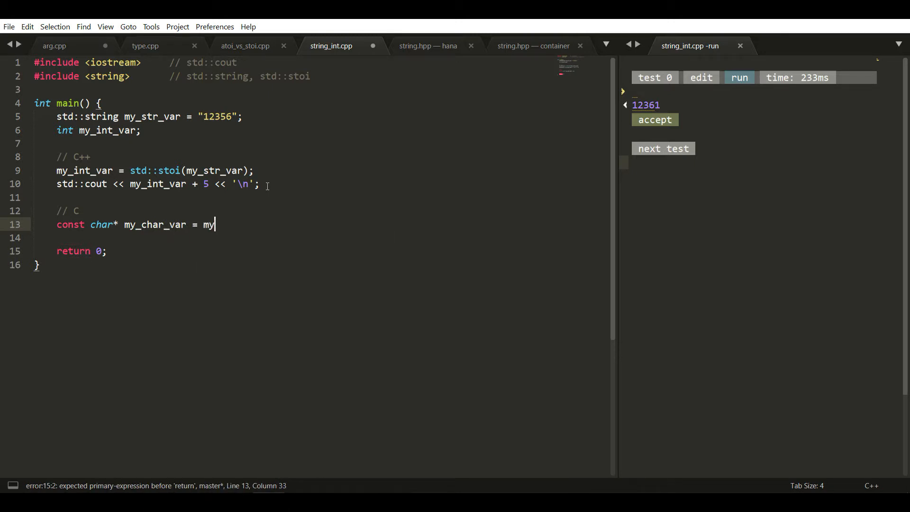
text(_str_var.)
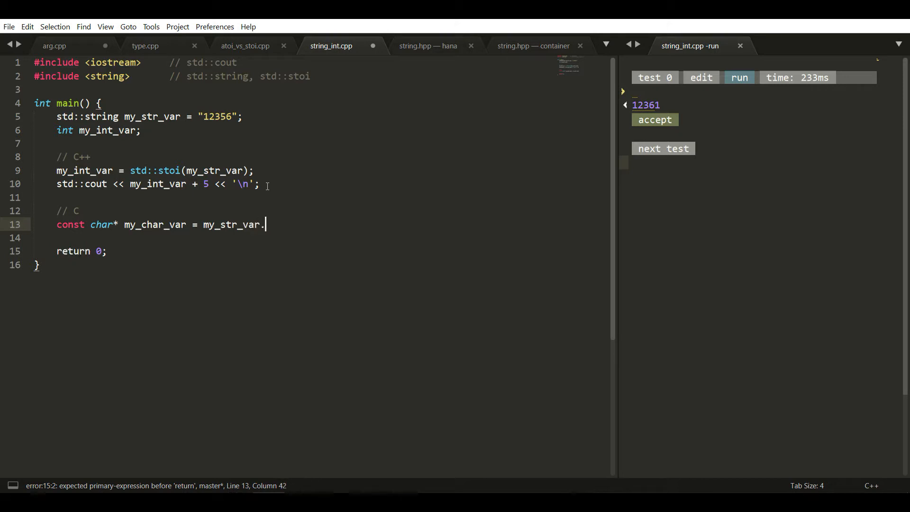
text(c_str();)
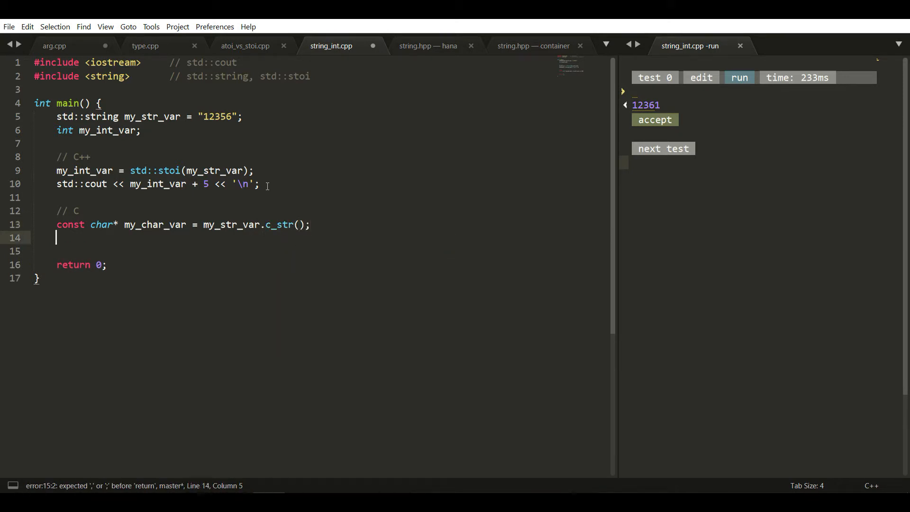
Convert with my_int_var = atoi(my_char_var); and add the line printing my_int_var + 5.
text(my_i)
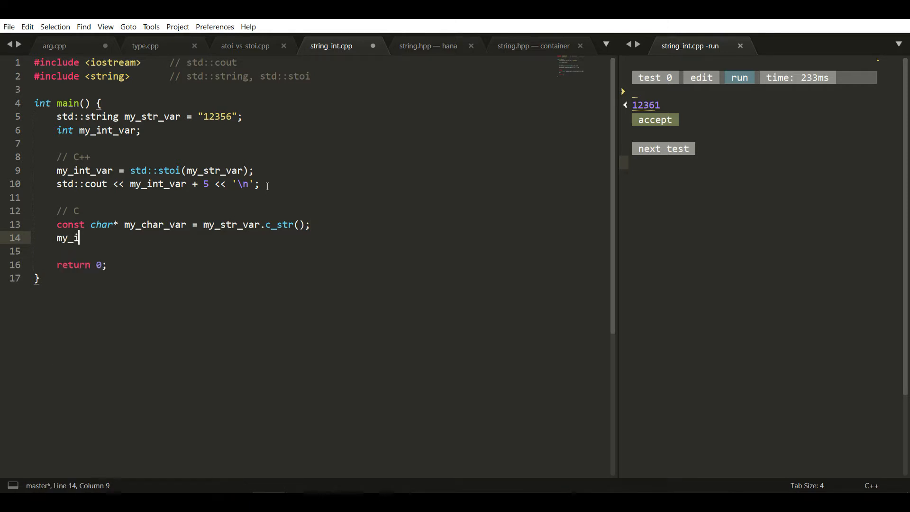
text(nt_var =)
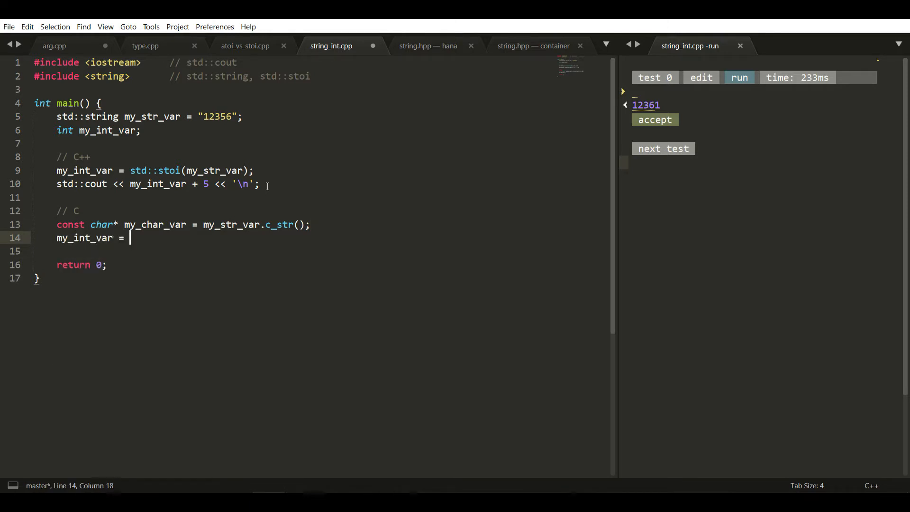
text(std:)
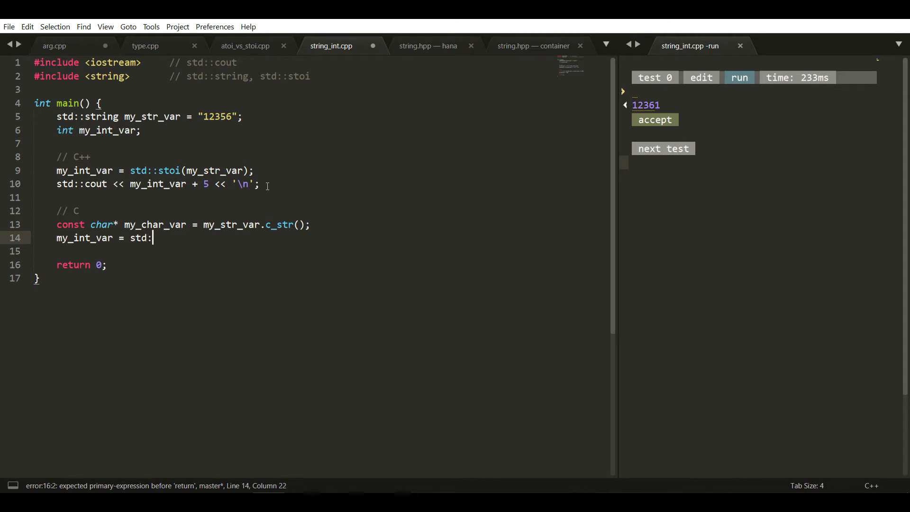
text(ato)
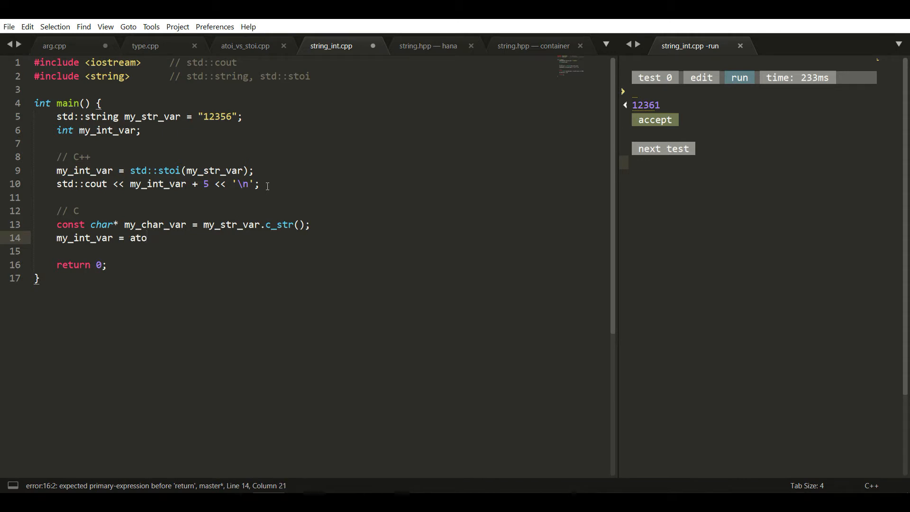
text((m)
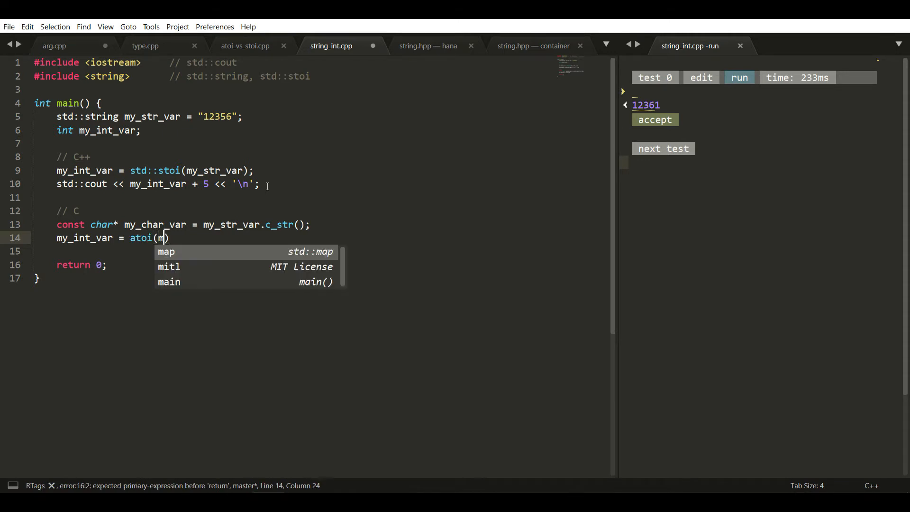
text(y_)
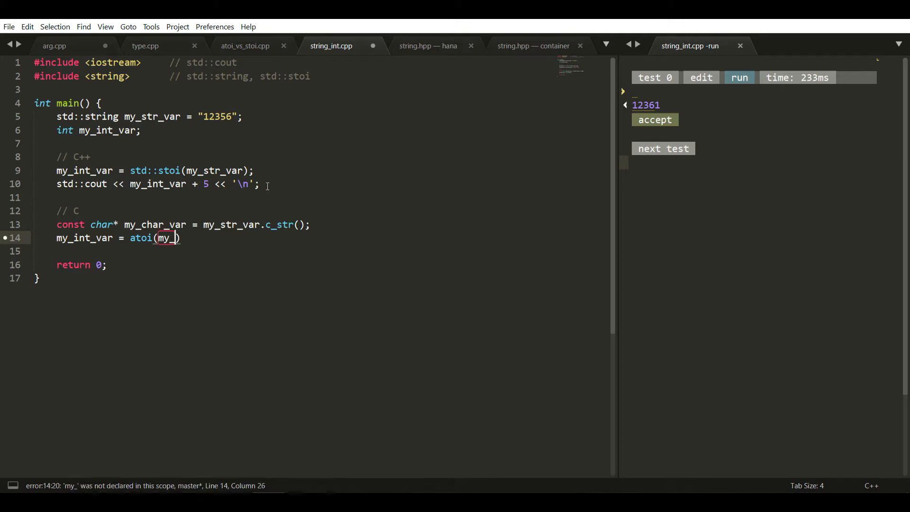
text(char_Va)
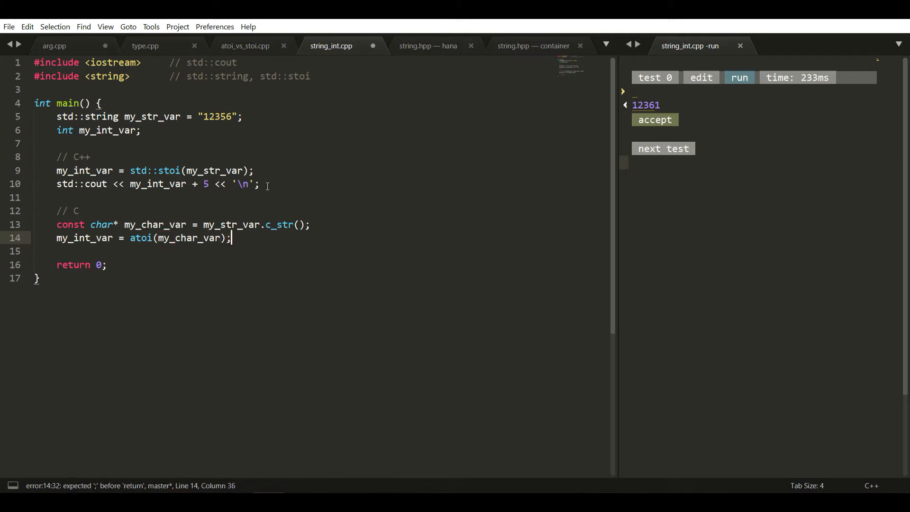
key(Enter)
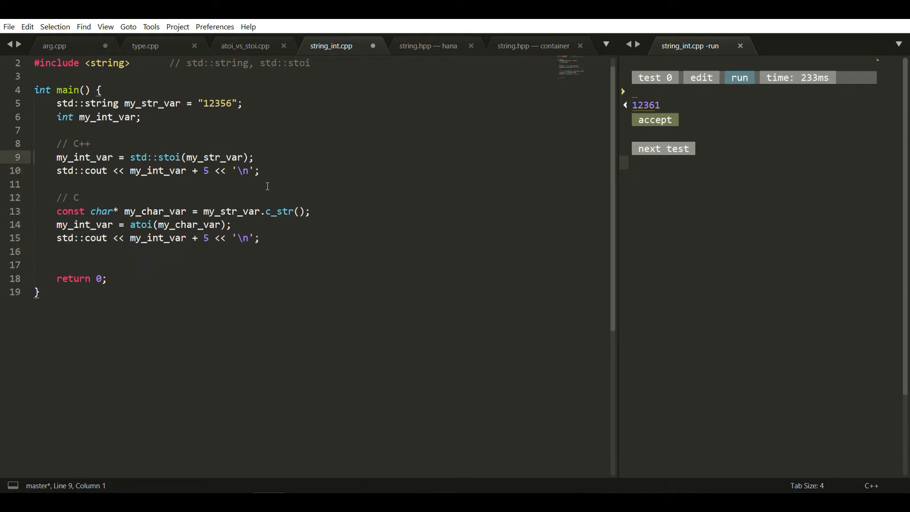
Save string_int.cpp, select the C++ conversion lines, and re-run the program.
key(ctrl+/)
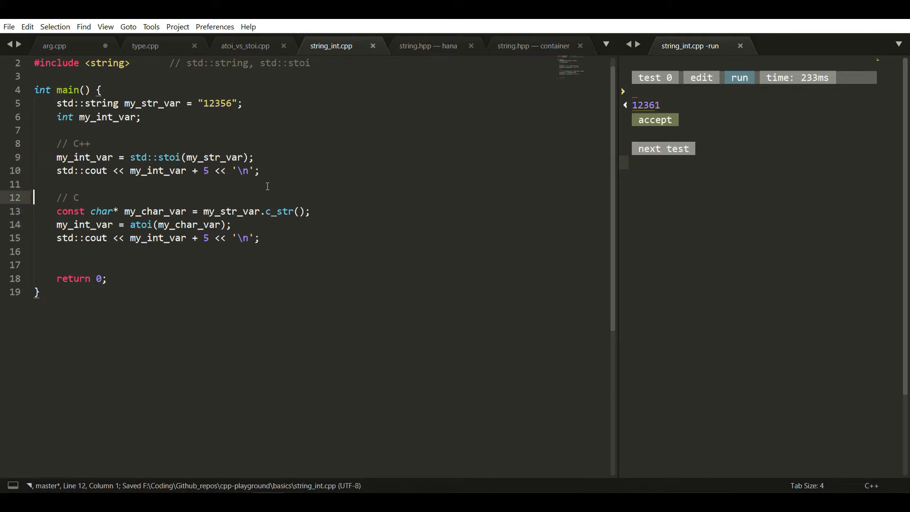
drag(56, 156, 259, 169)
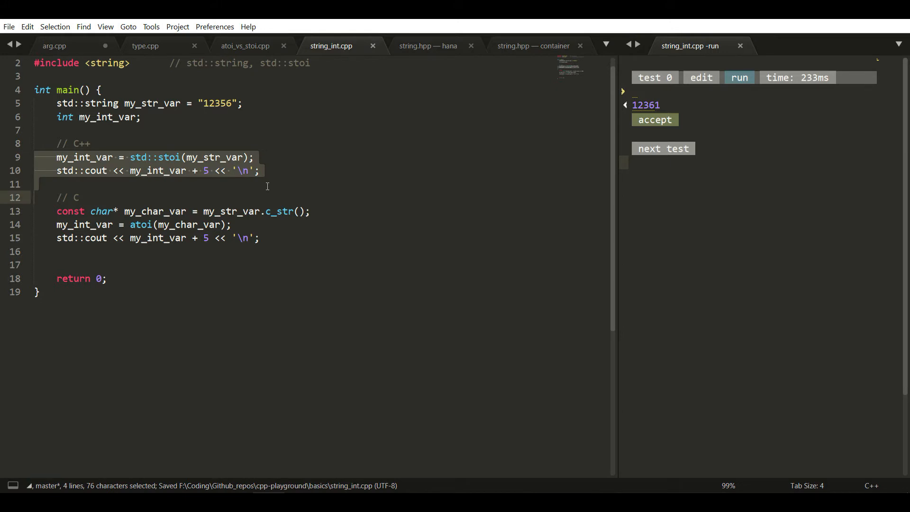
key(ctrl+/)
text(_c, my_)
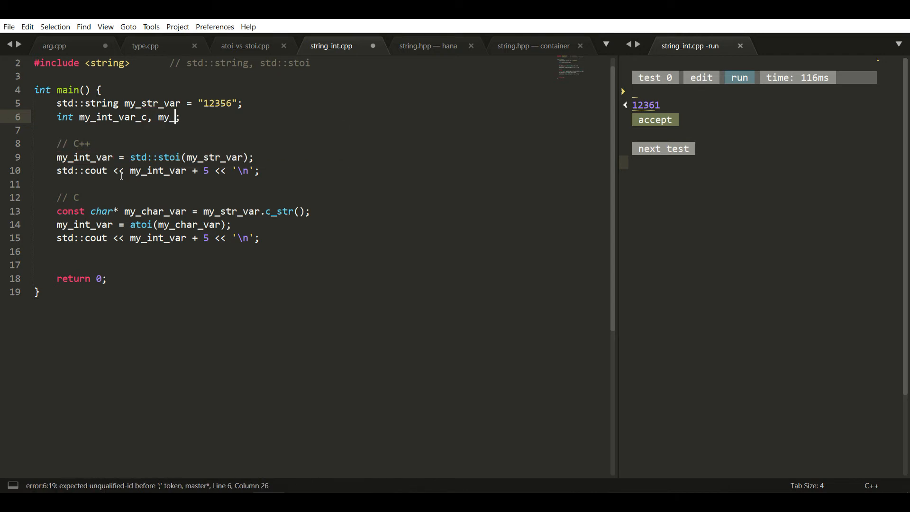
Declare int my_int_var_c, my_int_var_cpp and begin find-and-replace on my_int_var.
text(int_v)
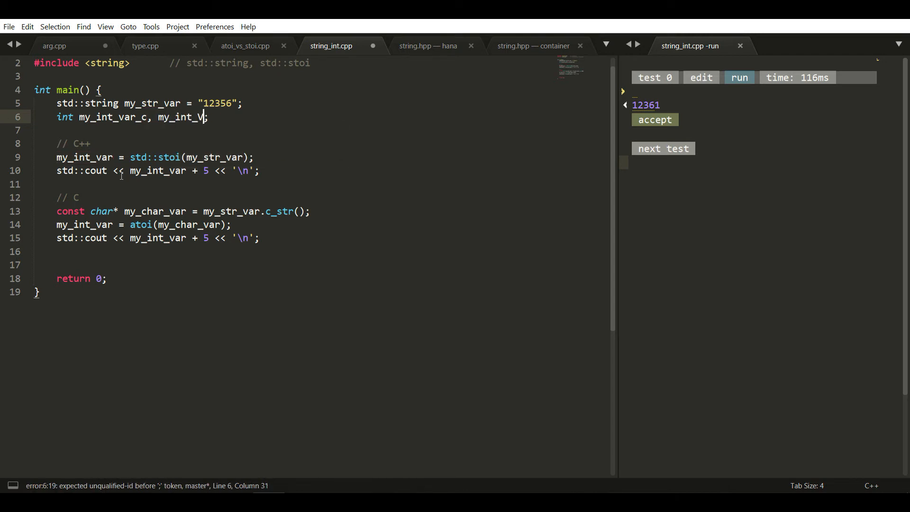
text(ar_cpp)
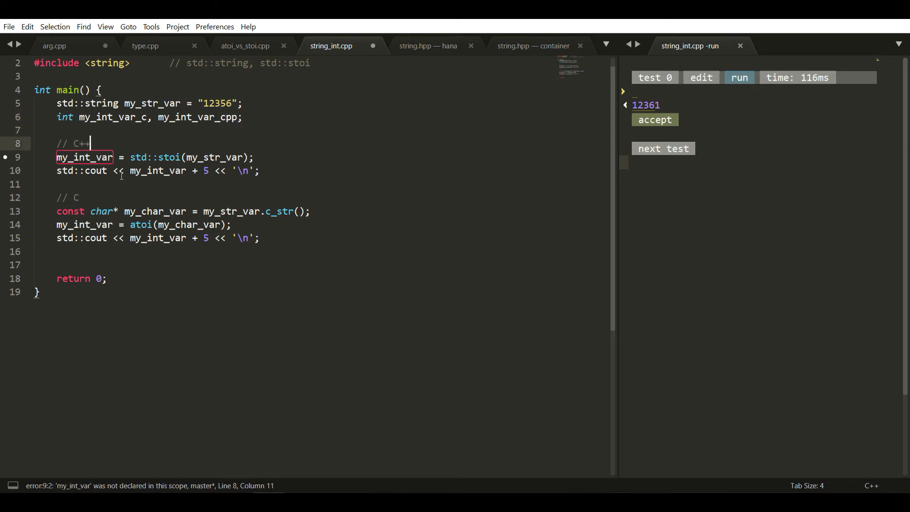
click(157, 156)
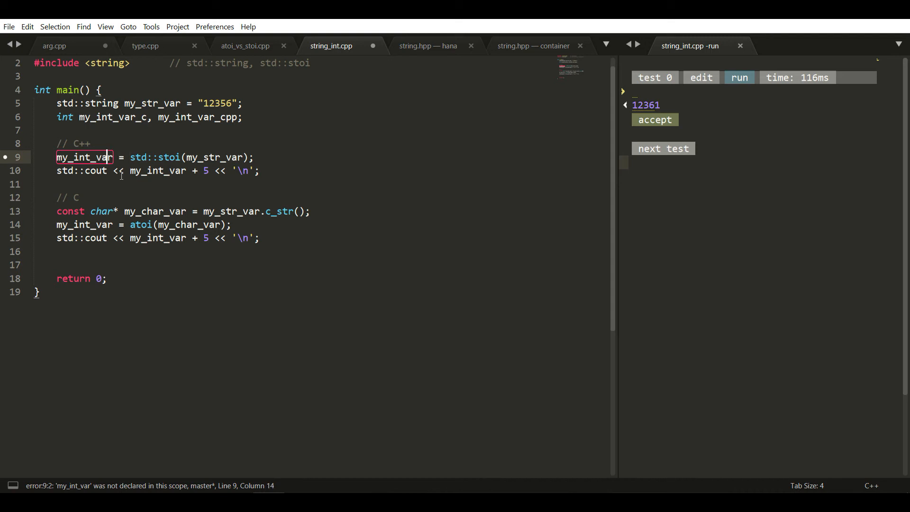
double_click(84, 157)
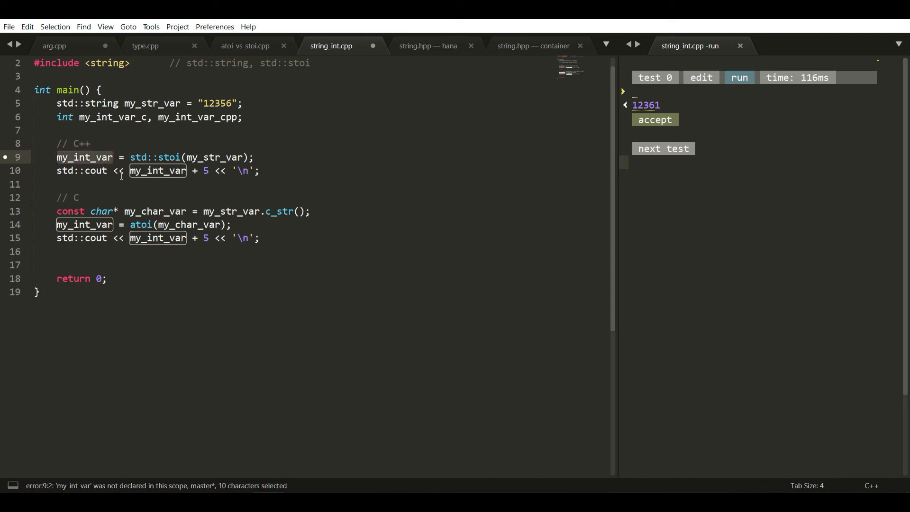
key(ctrl+h)
text(m)
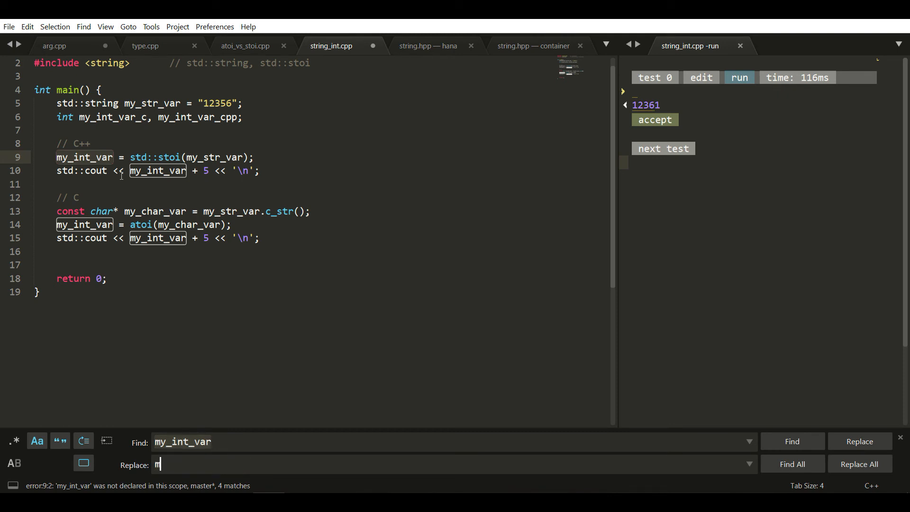
Replace the two C++ uses of my_int_var with my_int_var_cpp.
text(y_int_)
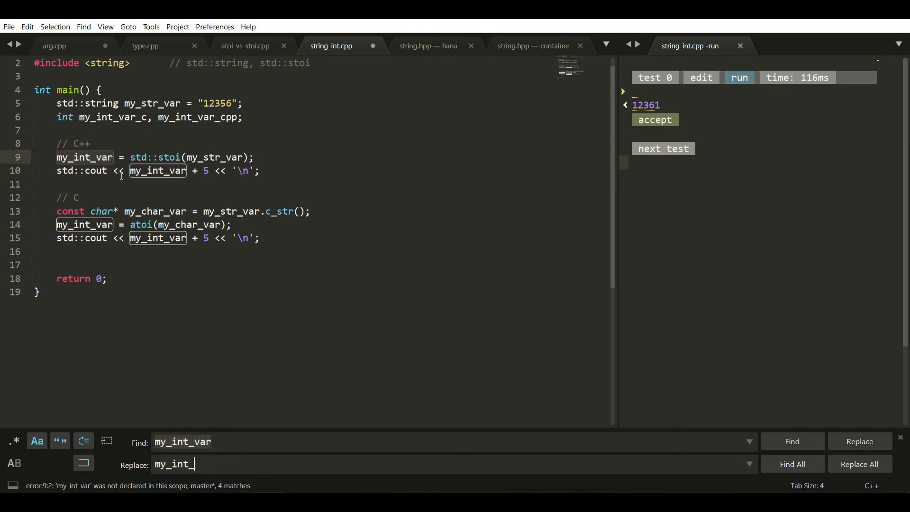
text(var_cpp)
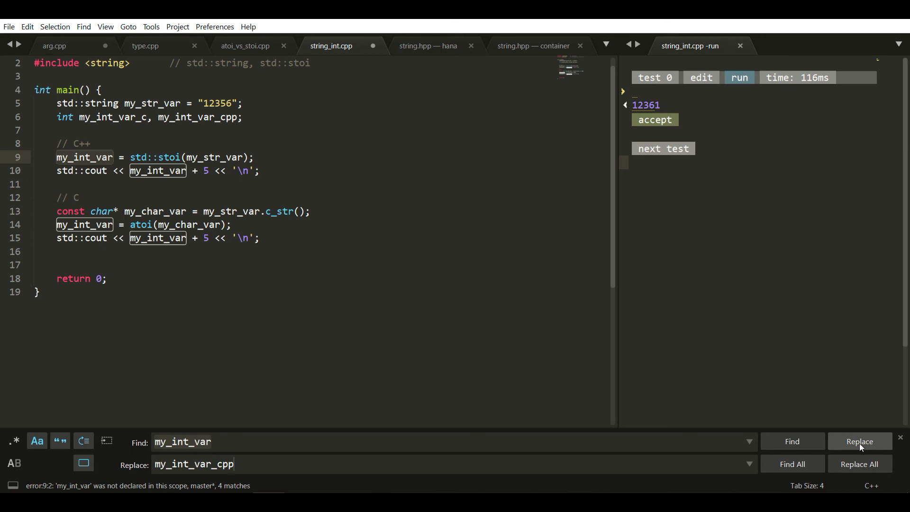
click(859, 440)
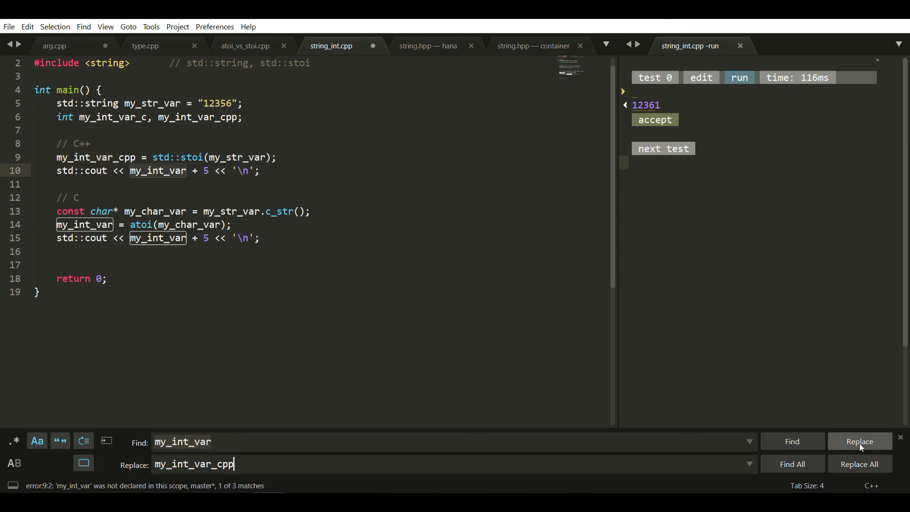
click(859, 440)
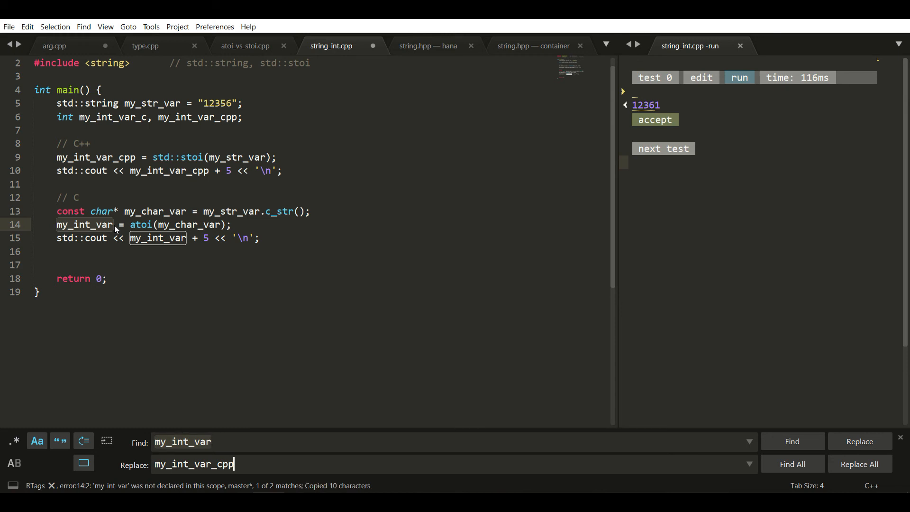
Replace all remaining my_int_var uses with my_int_var_c so both runs print 12361.
key(BackSpace)
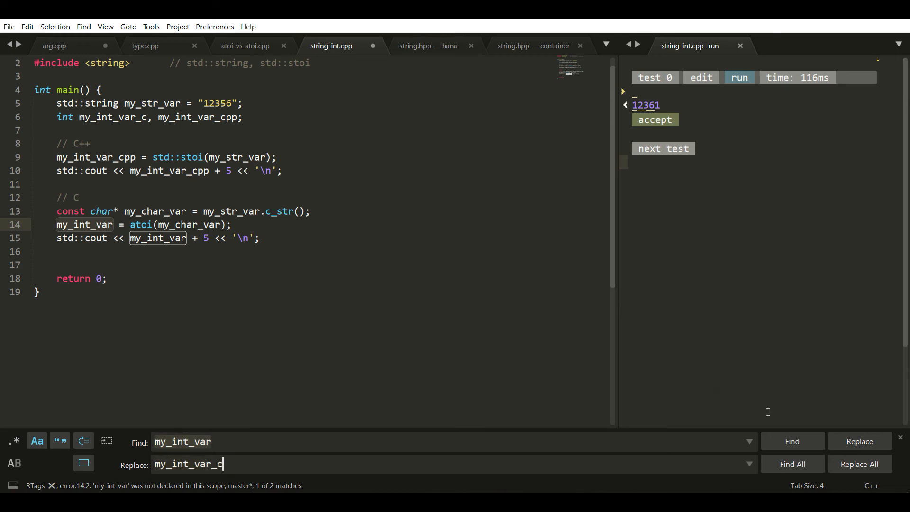
mouse_move(860, 463)
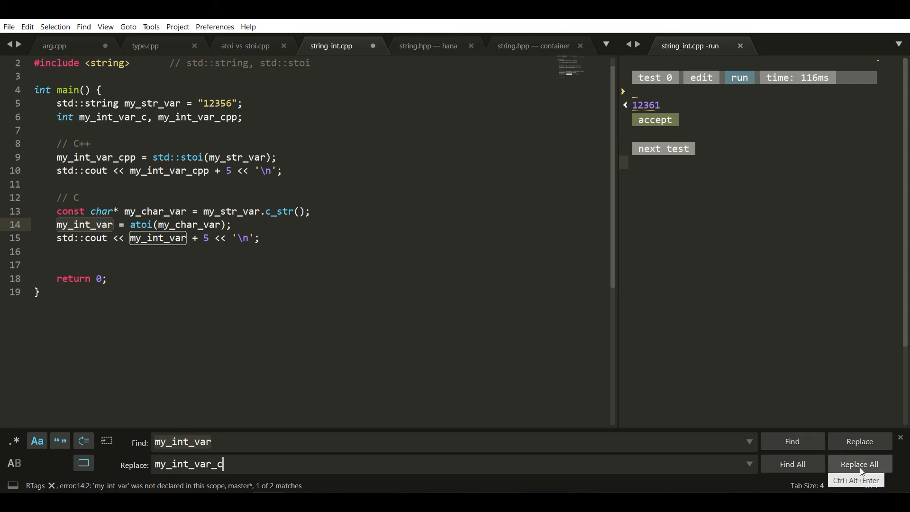
click(858, 463)
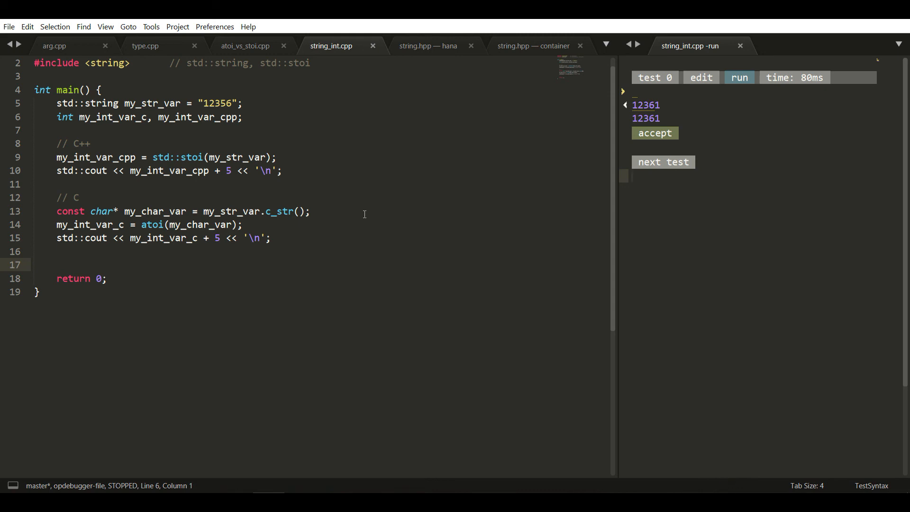
mouse_move(782, 485)
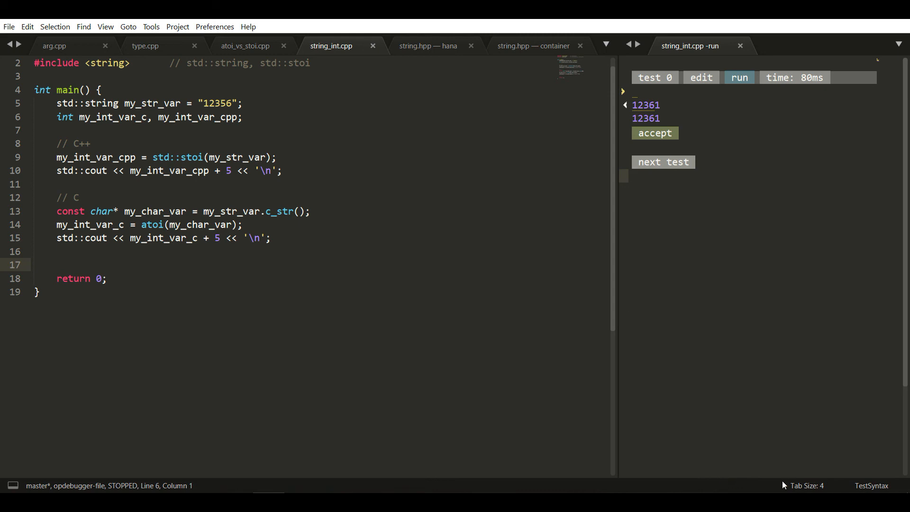